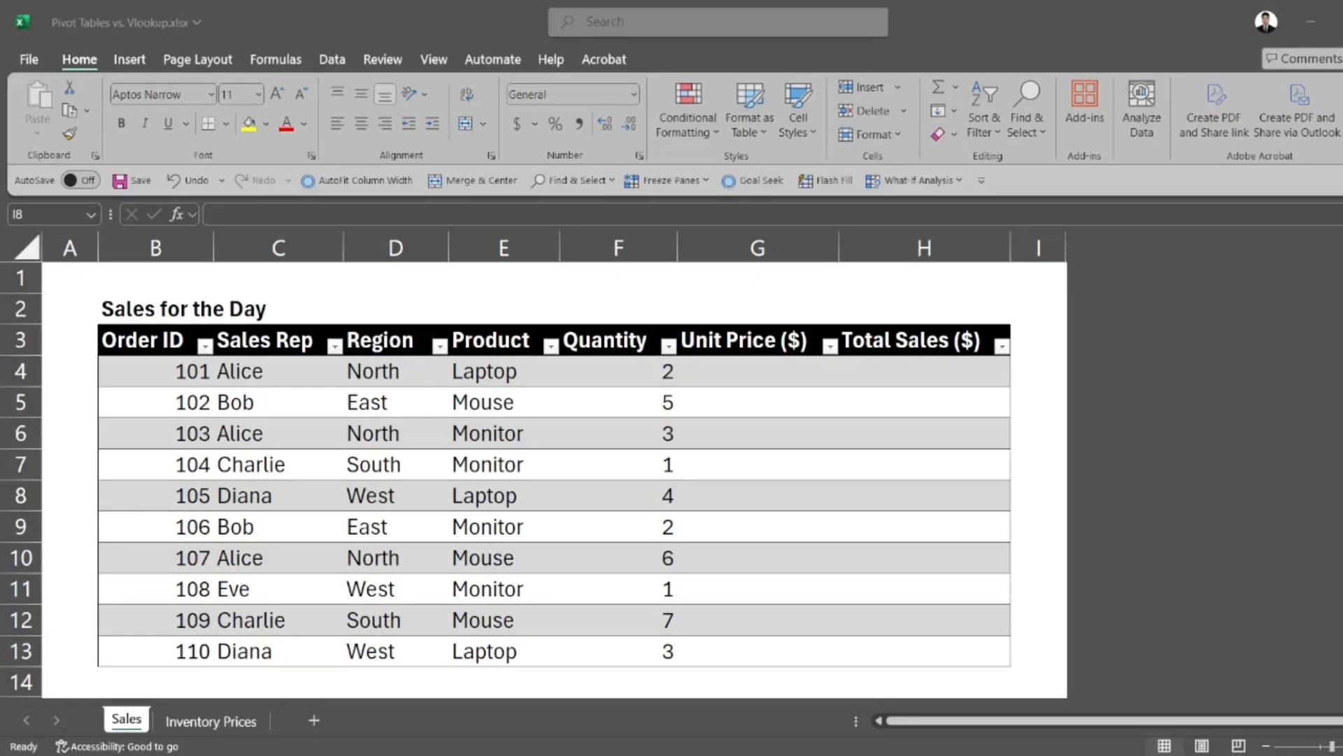
# Review the first order's region and quantity and the Inventory Prices price list
pyautogui.click(1038, 496)
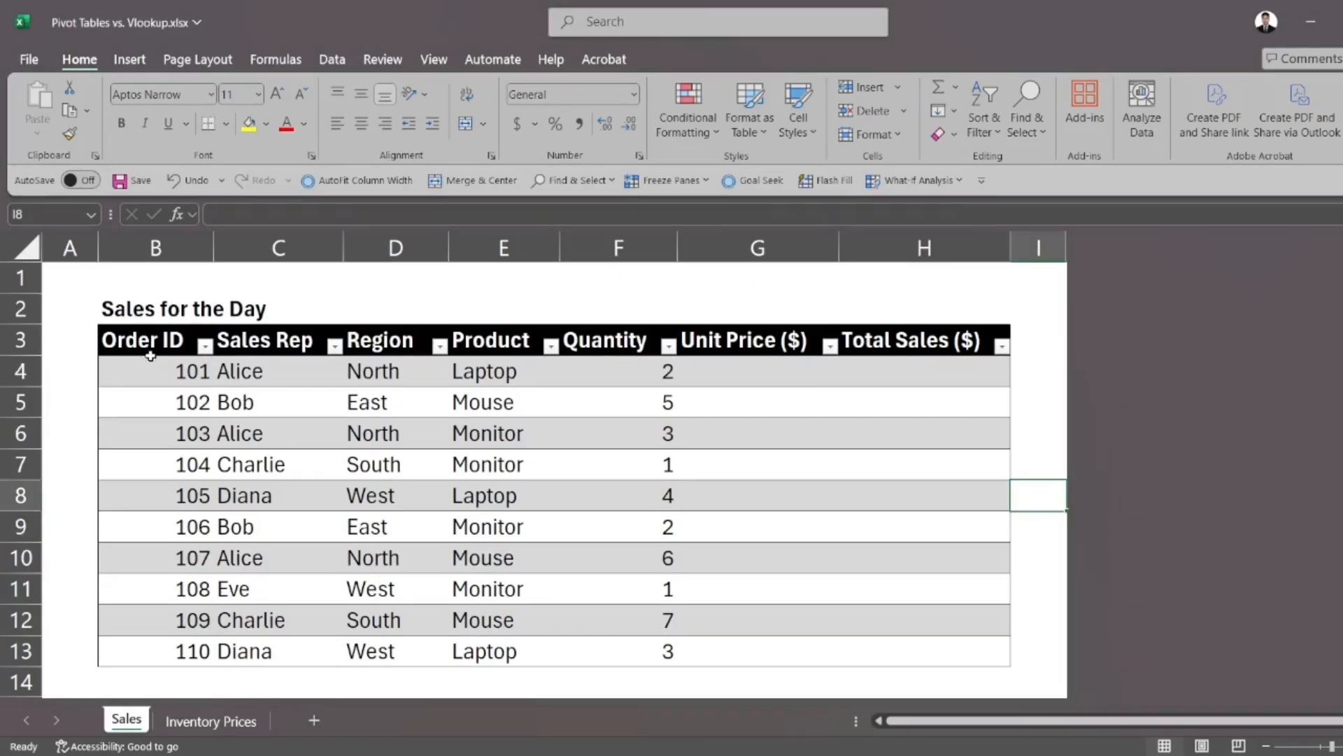
pyautogui.click(394, 371)
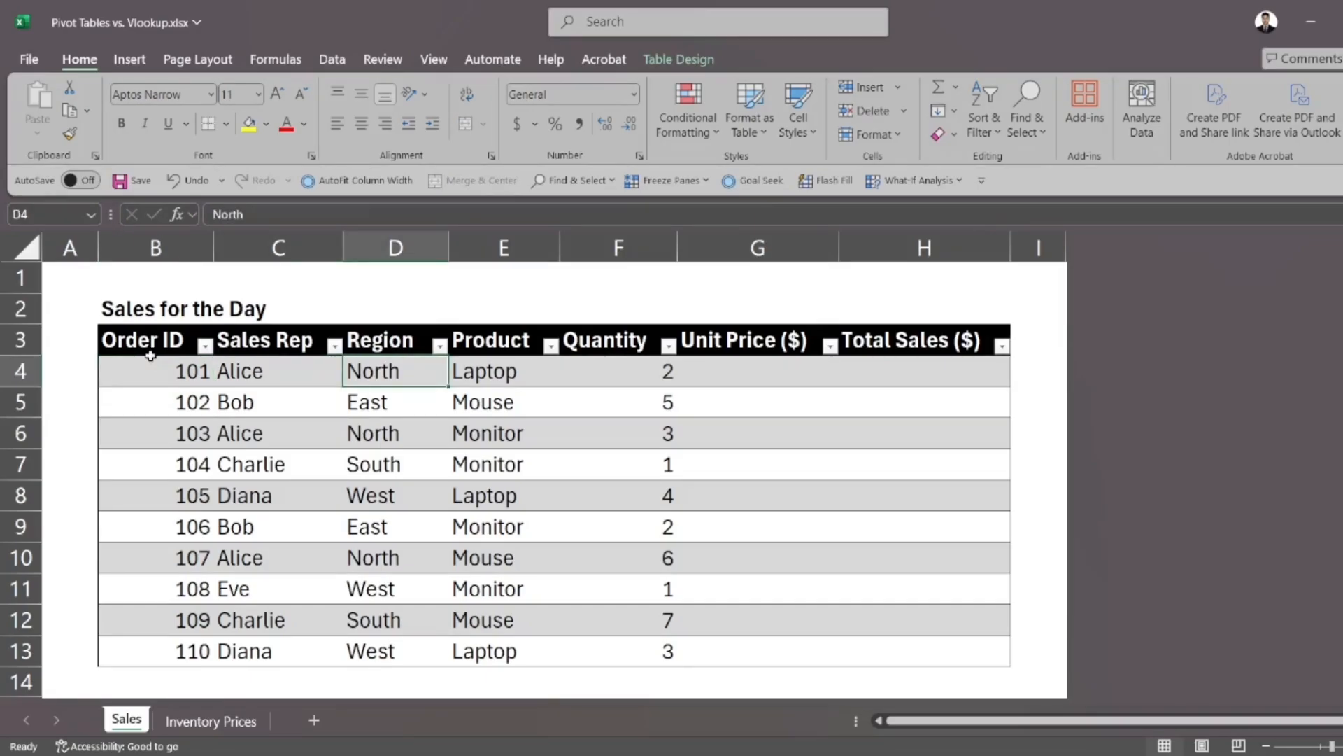
pyautogui.click(617, 371)
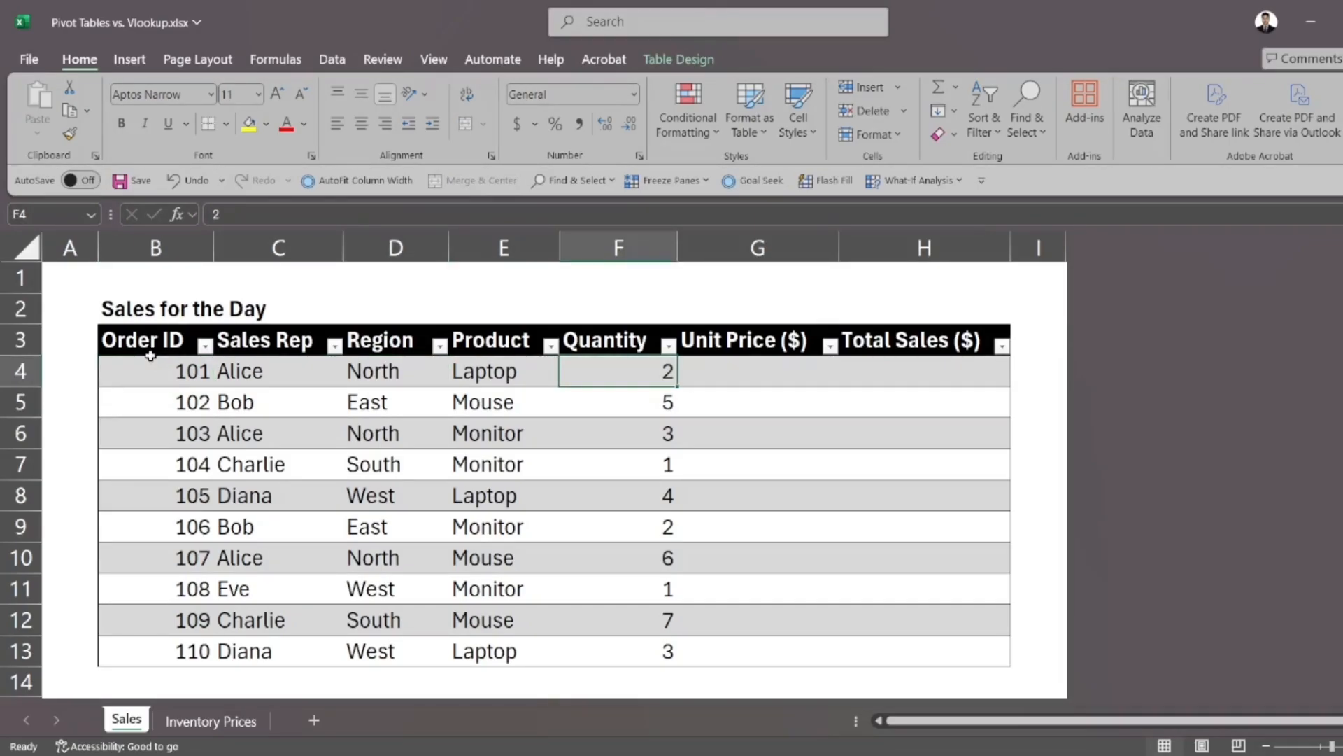
pyautogui.click(210, 720)
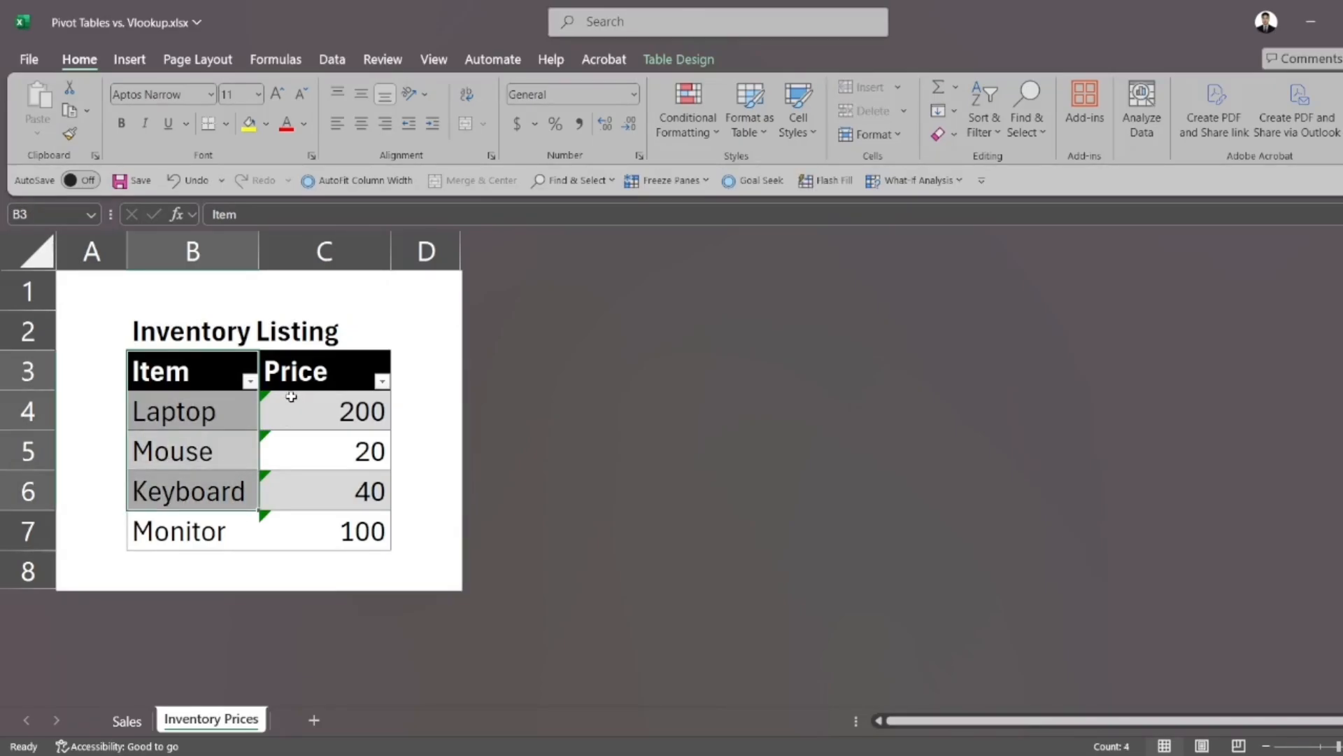
pyautogui.click(324, 370)
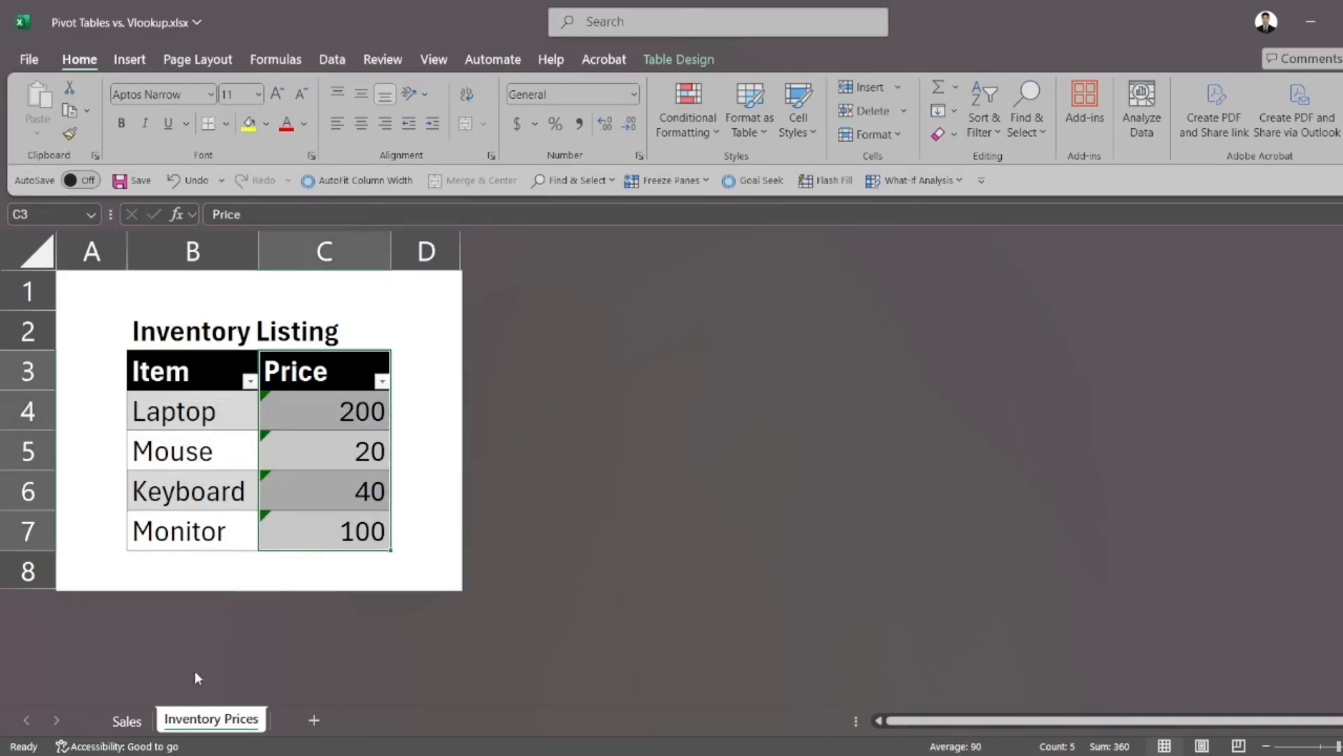
pyautogui.click(125, 720)
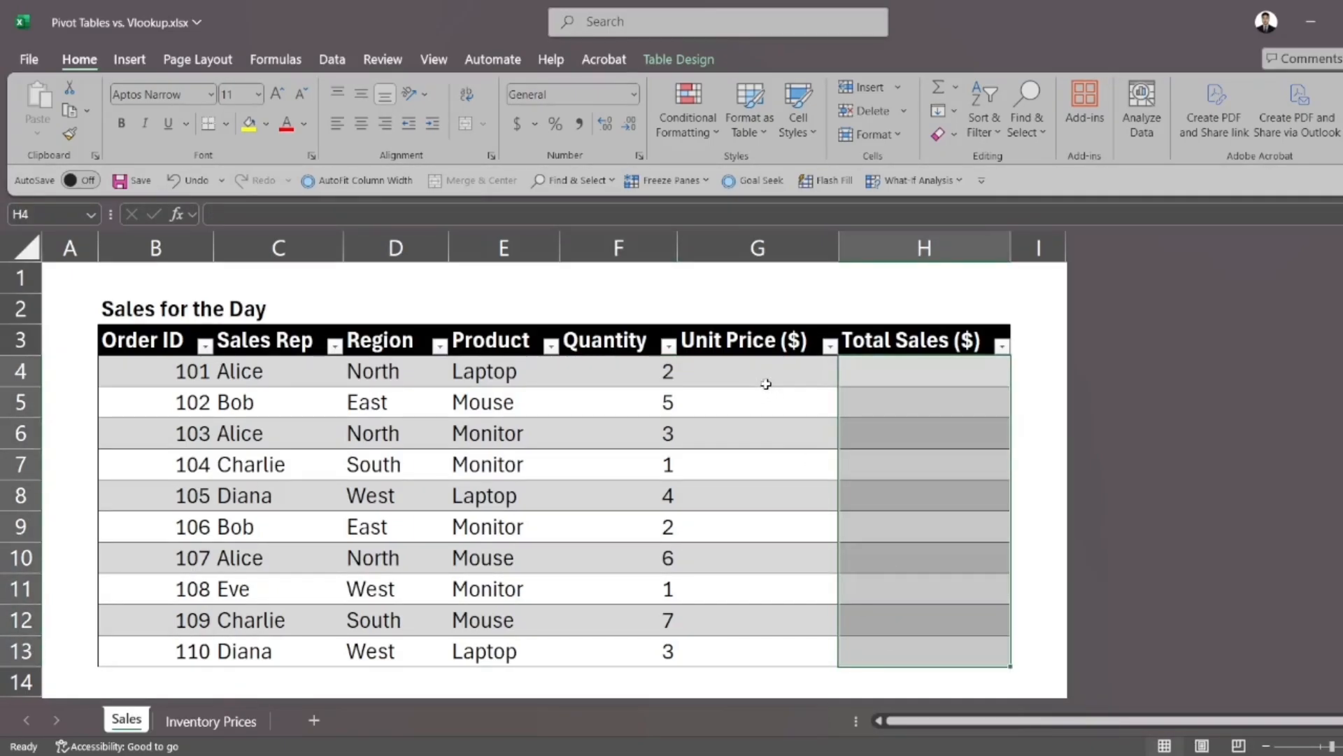
pyautogui.click(757, 370)
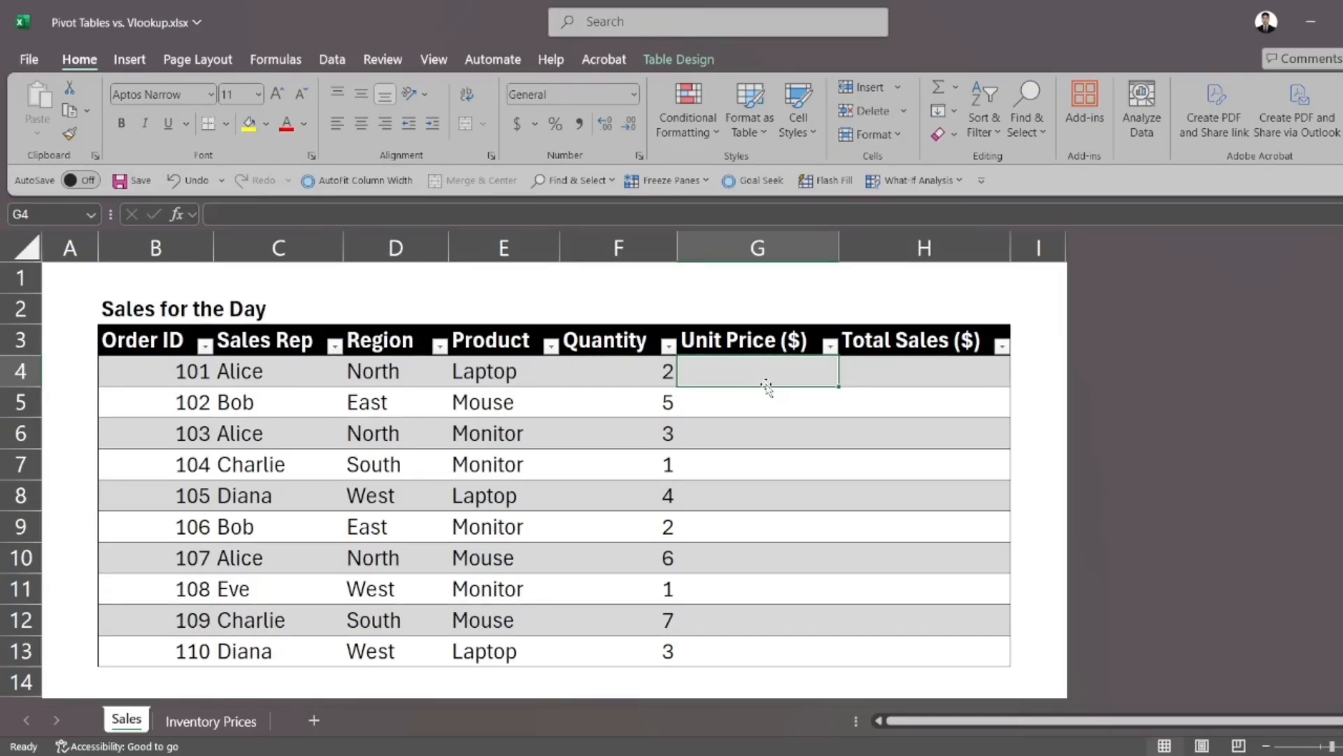
pyautogui.moveTo(743, 376)
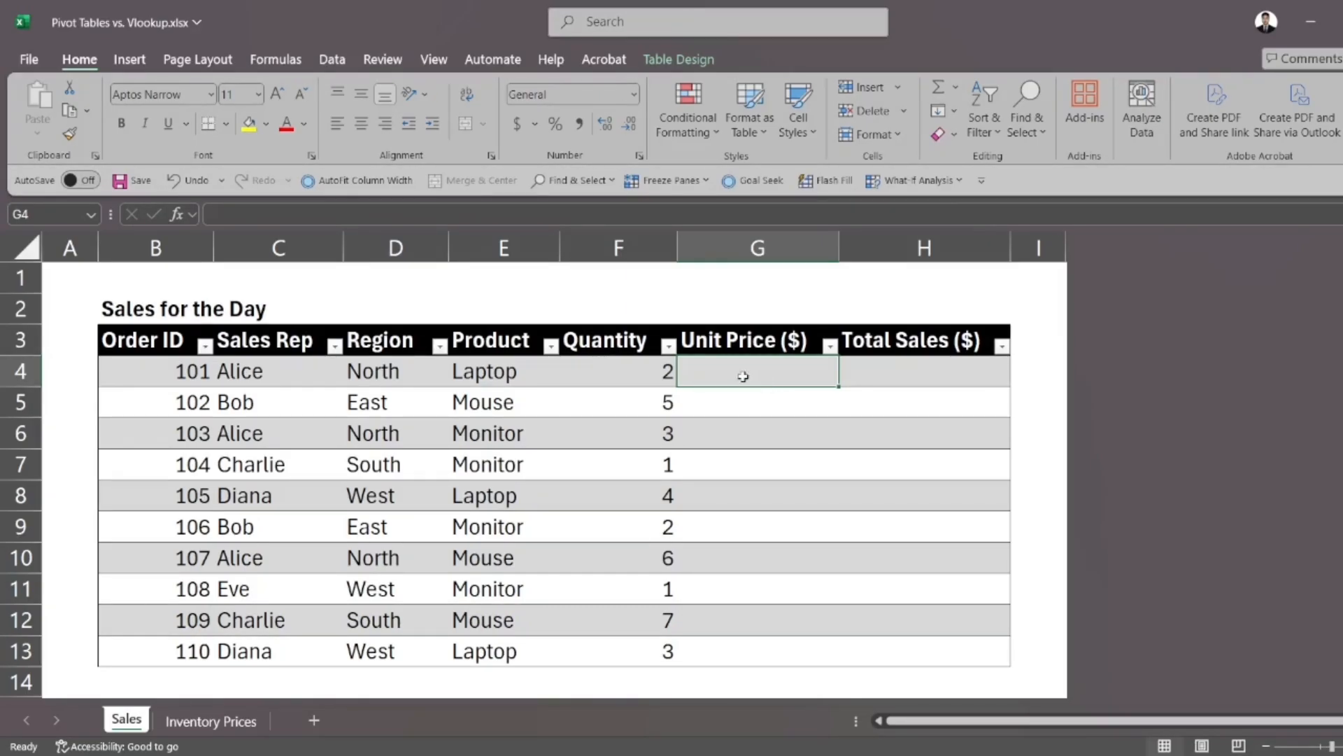
pyautogui.click(503, 371)
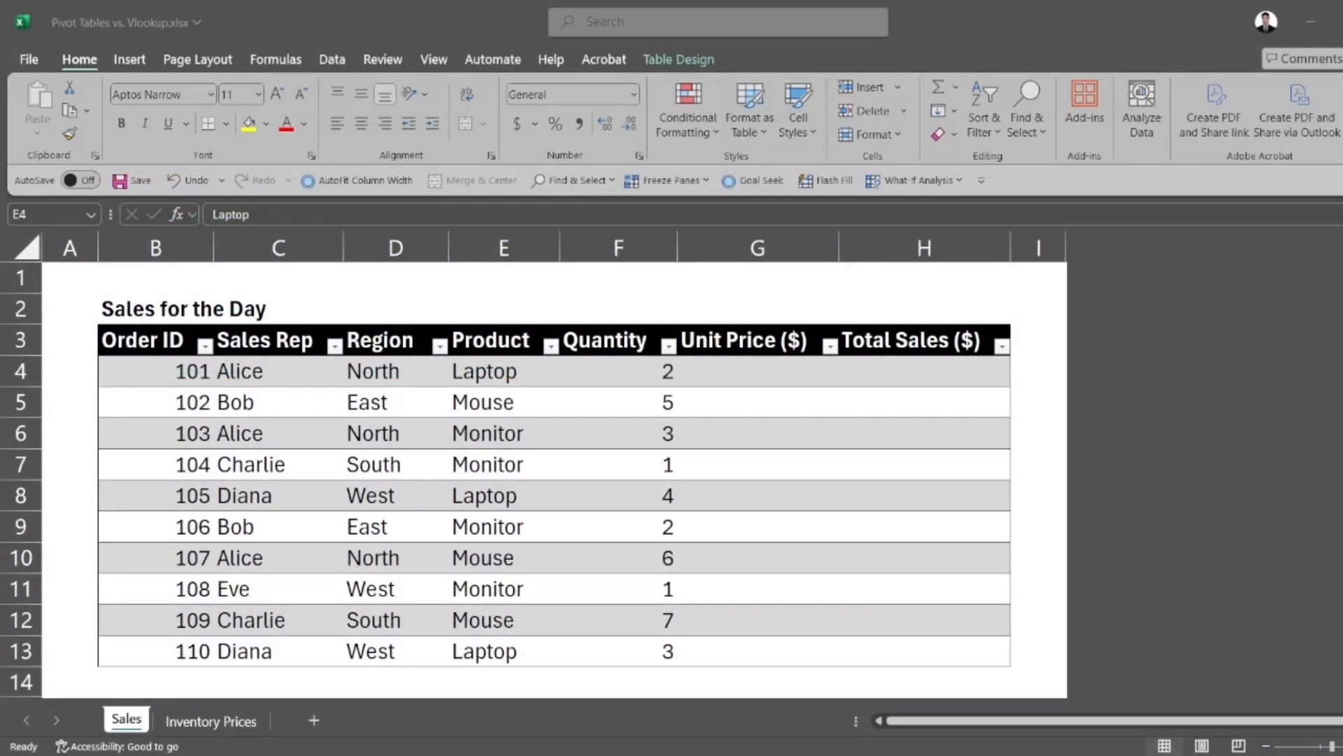
pyautogui.click(483, 371)
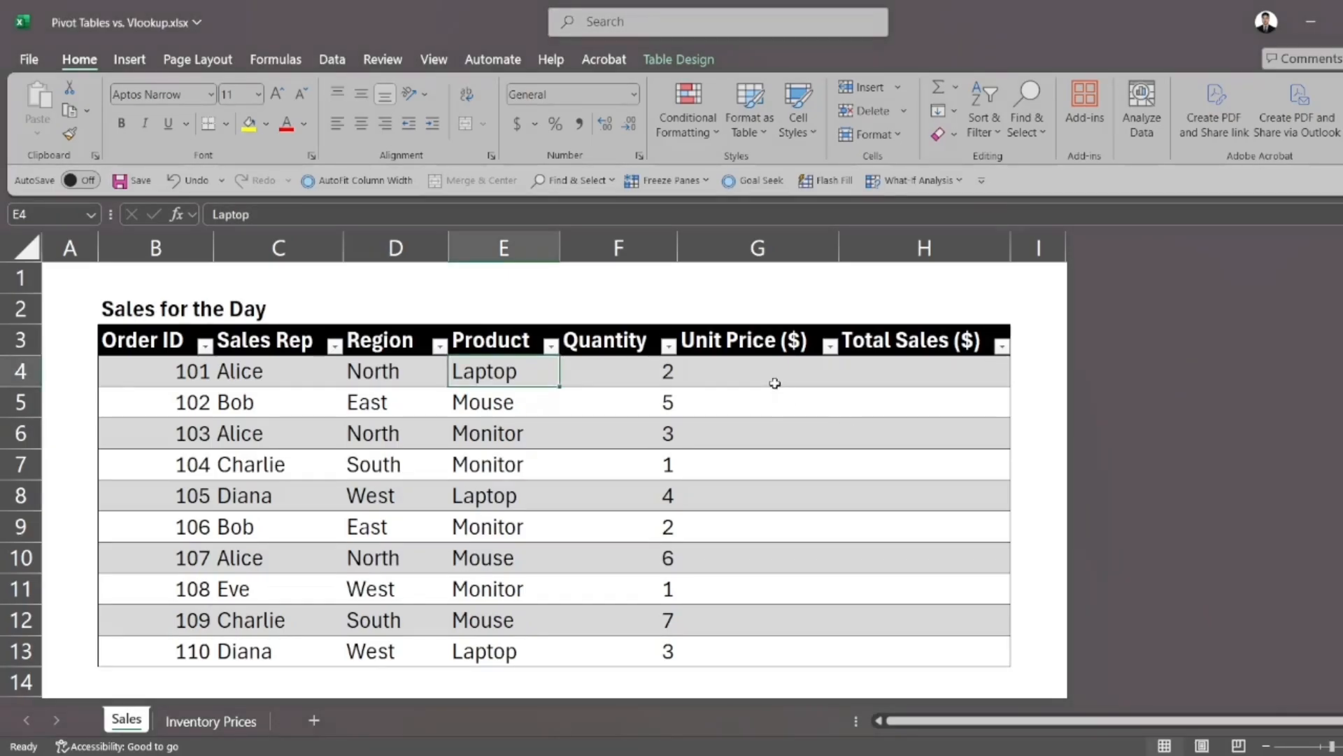
pyautogui.write('=VLOOKUP([@Quantity')
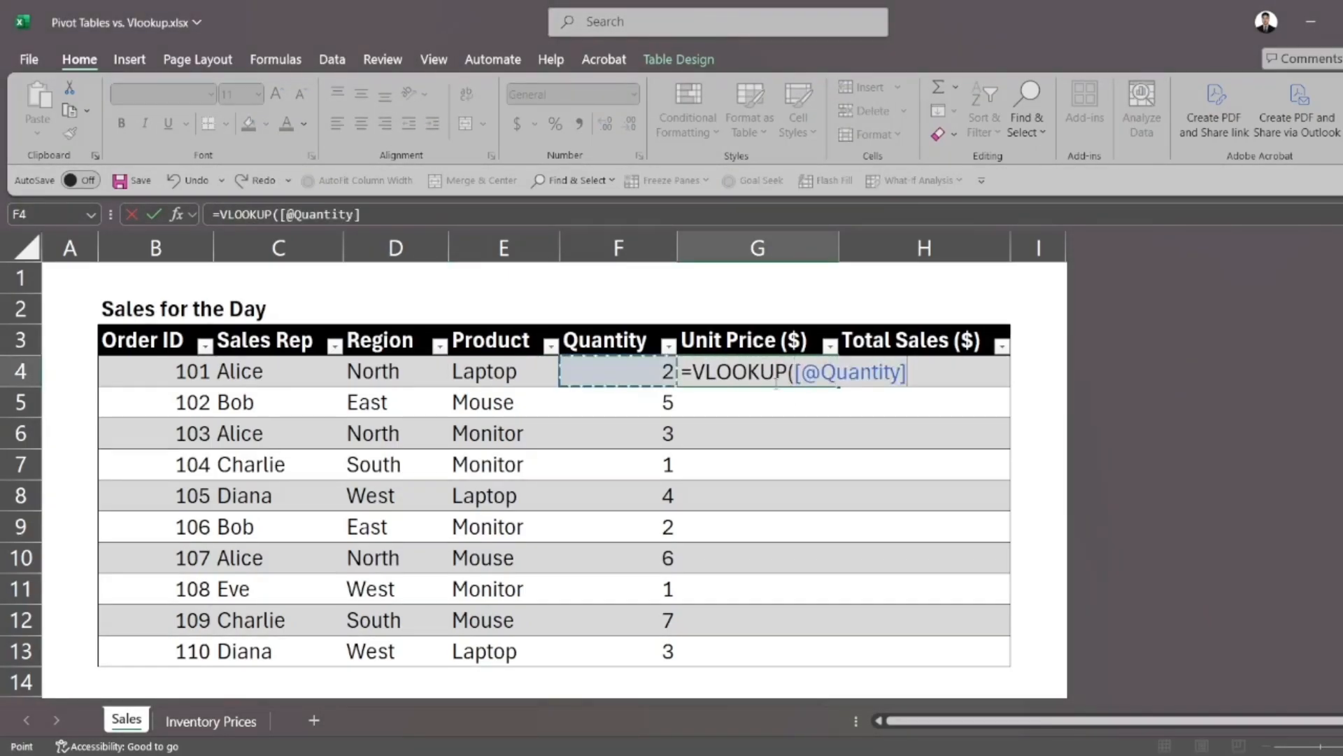
pyautogui.click(484, 371)
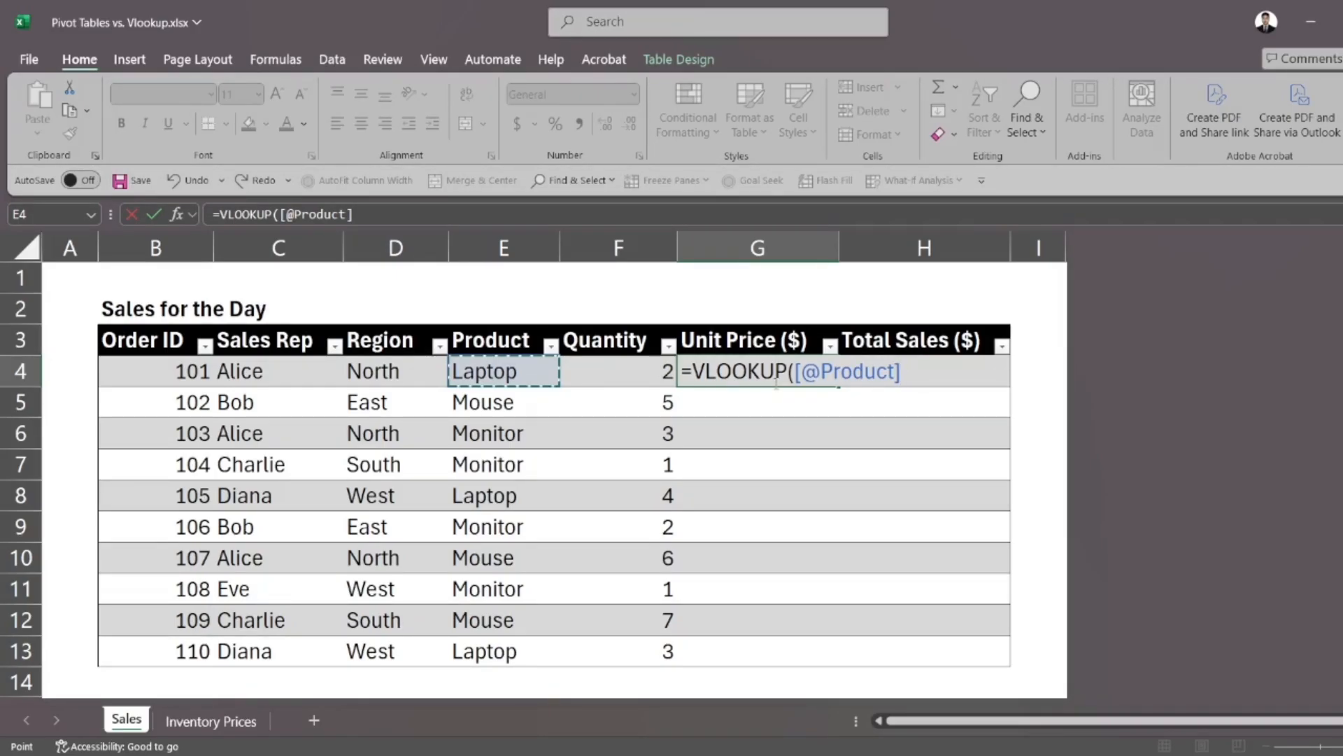
pyautogui.write(',')
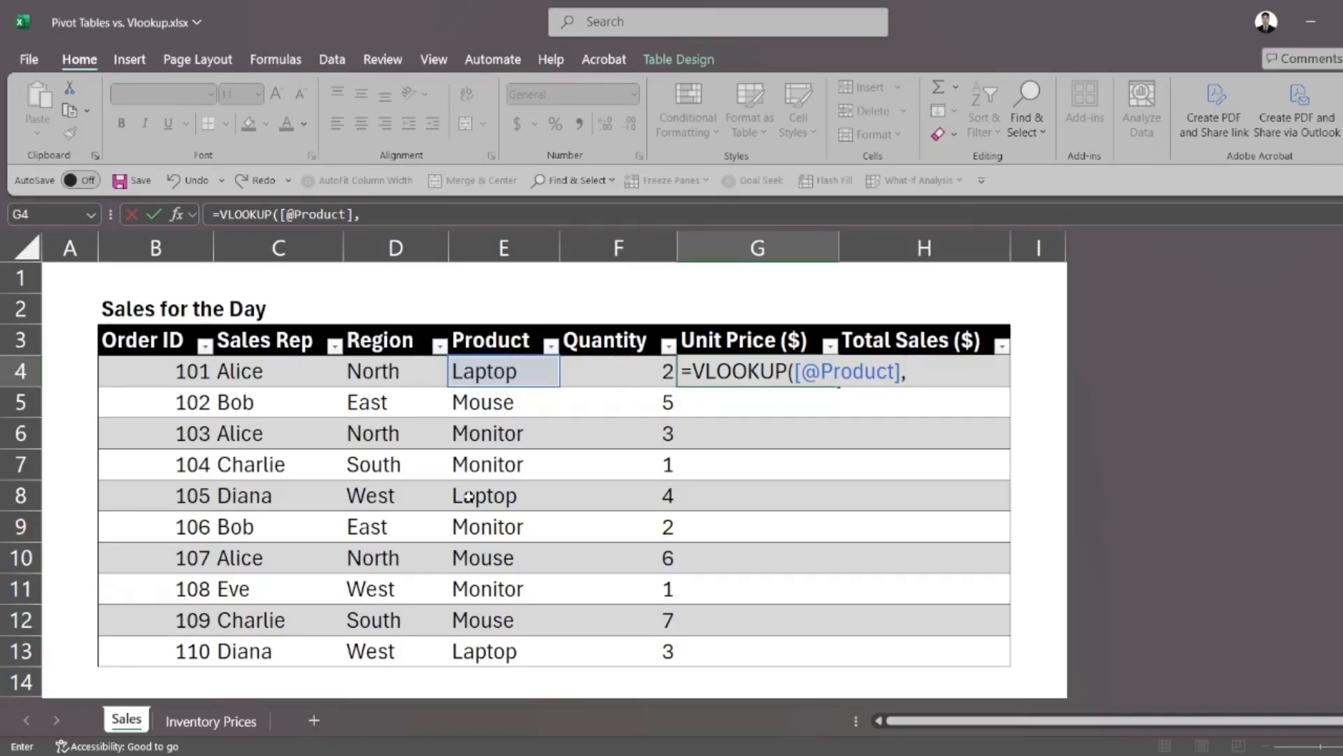
pyautogui.click(211, 718)
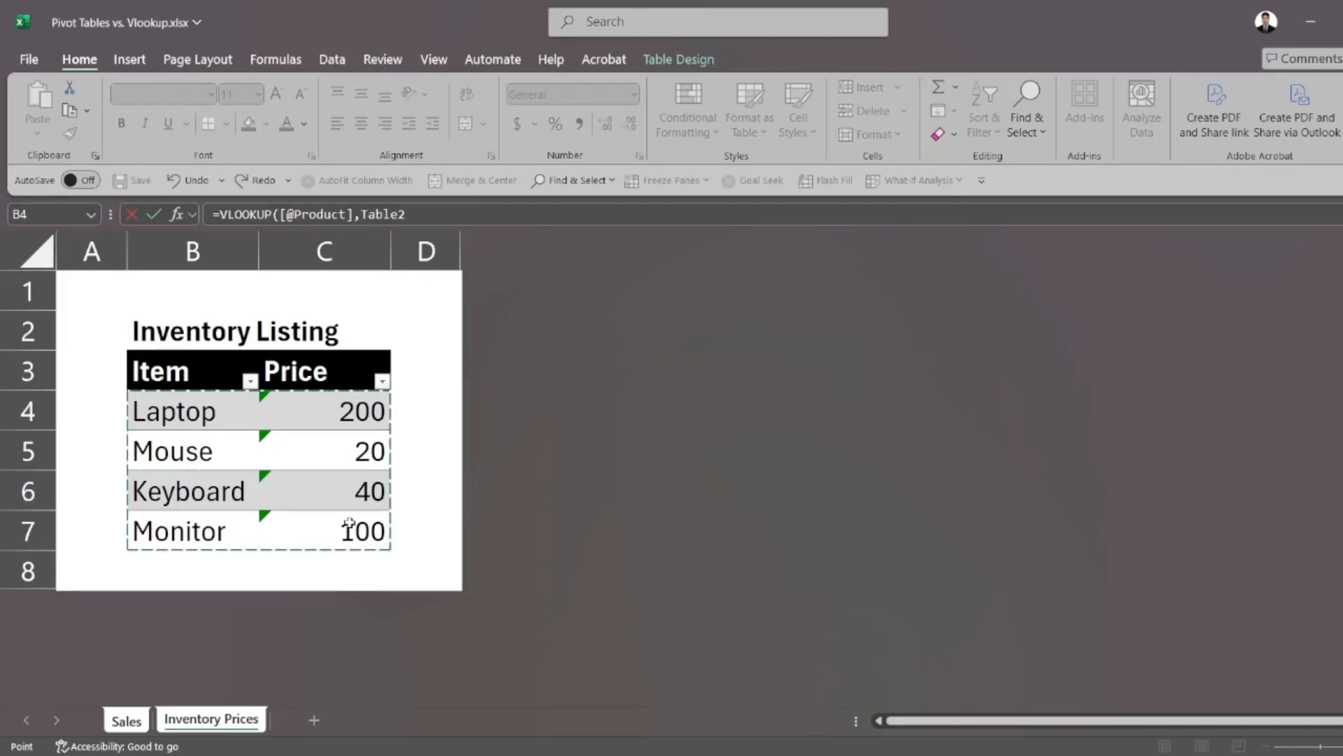
pyautogui.write(',')
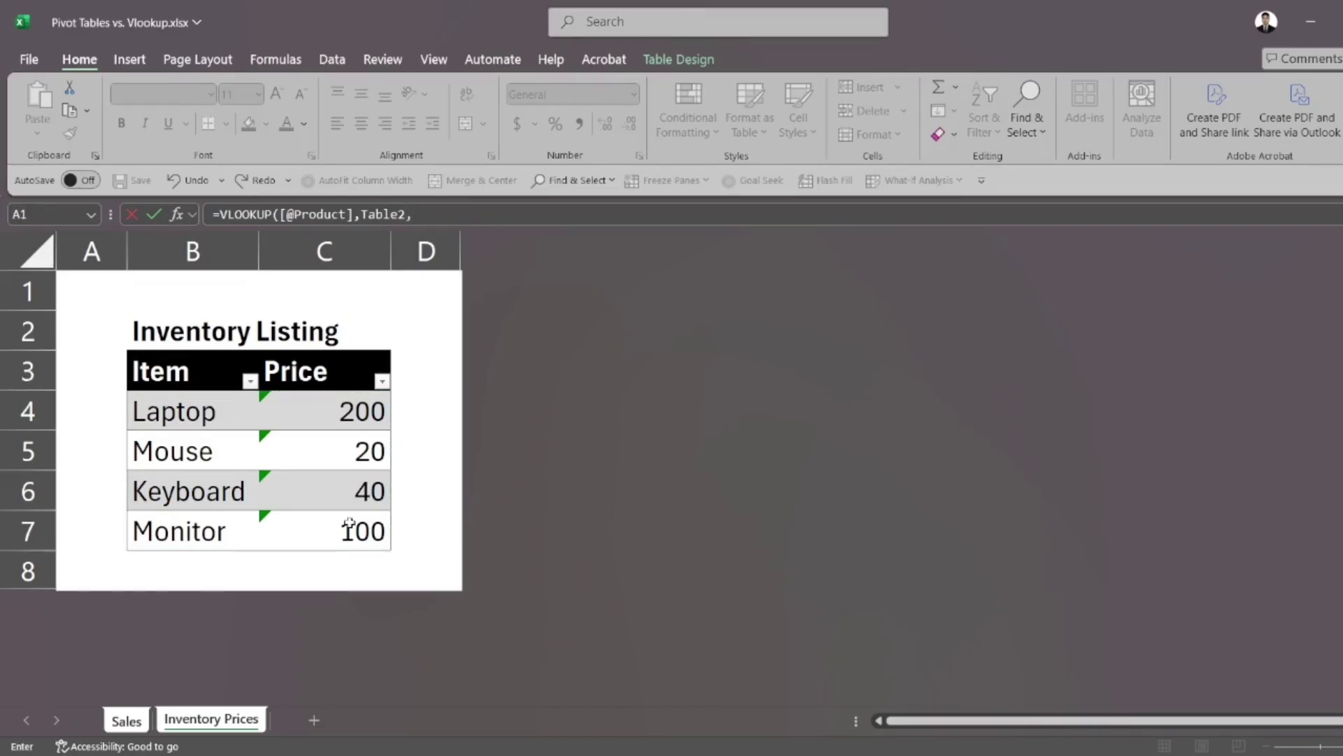
pyautogui.moveTo(314, 403)
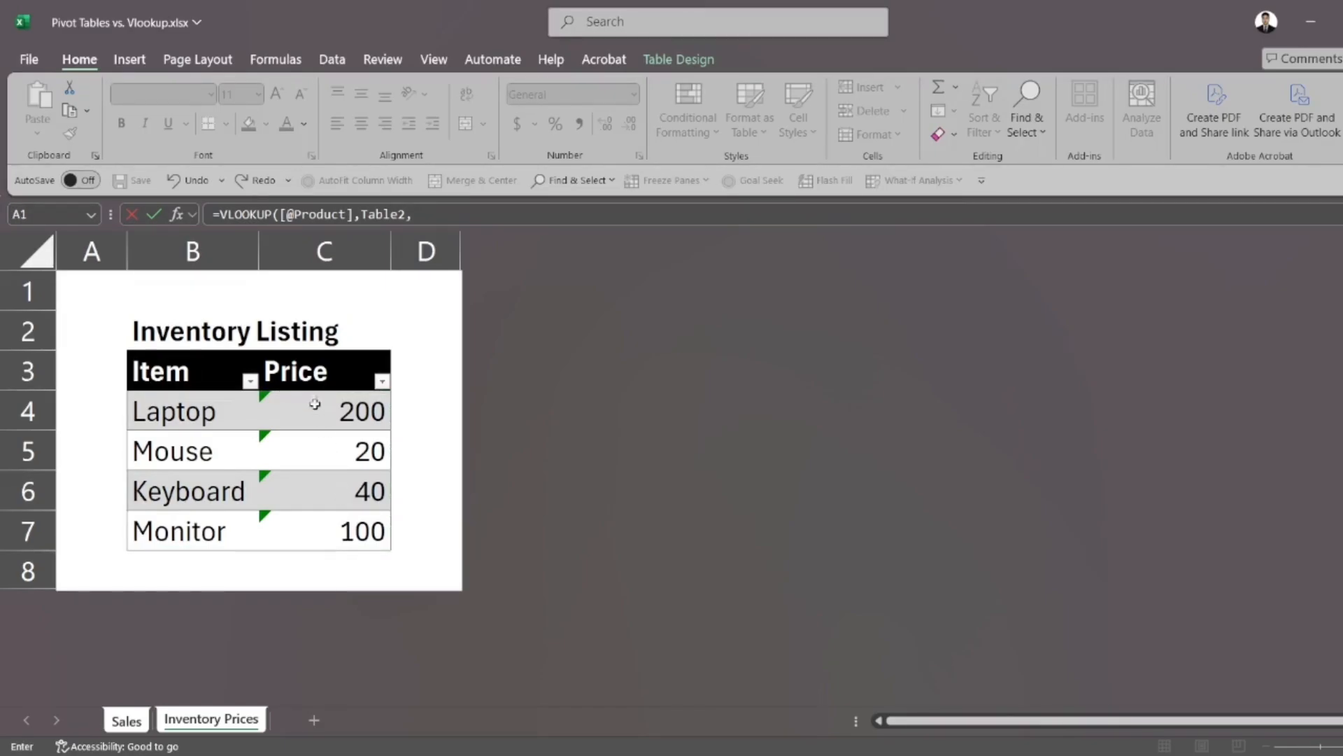
pyautogui.moveTo(424, 412)
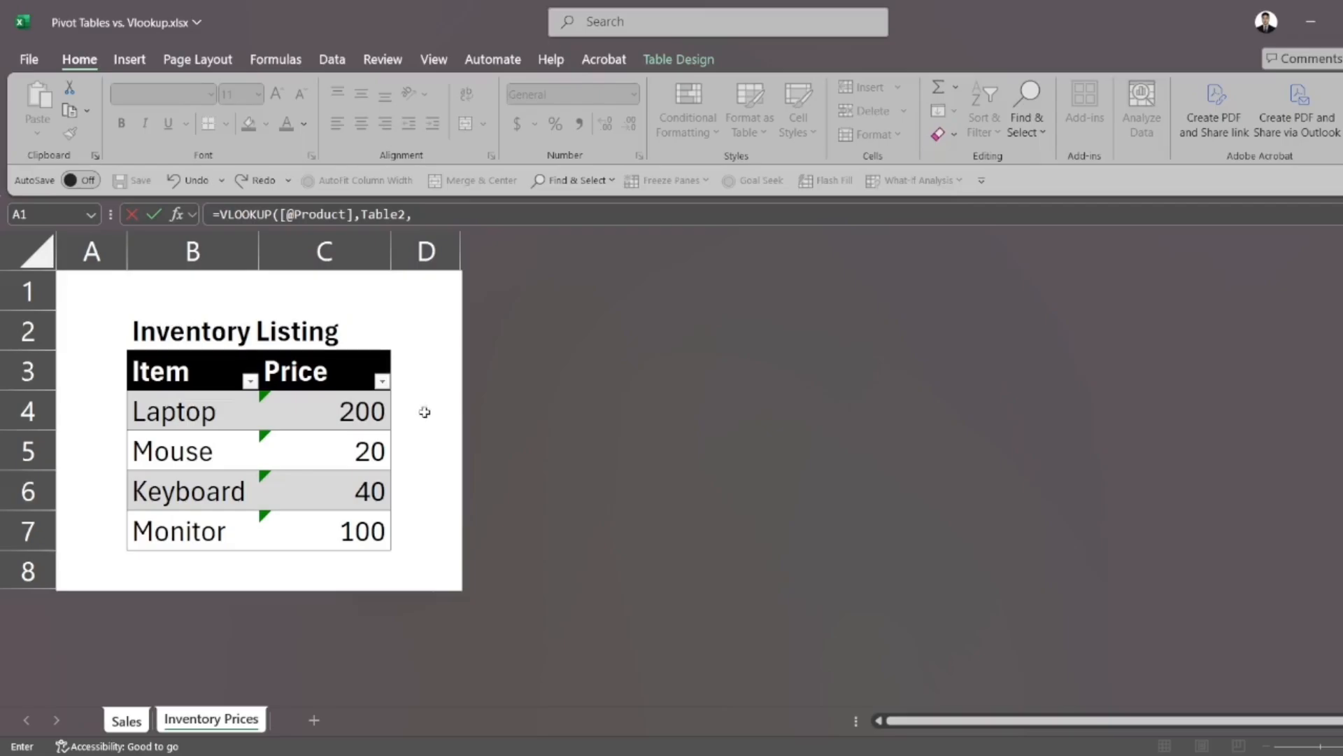
pyautogui.write('2,')
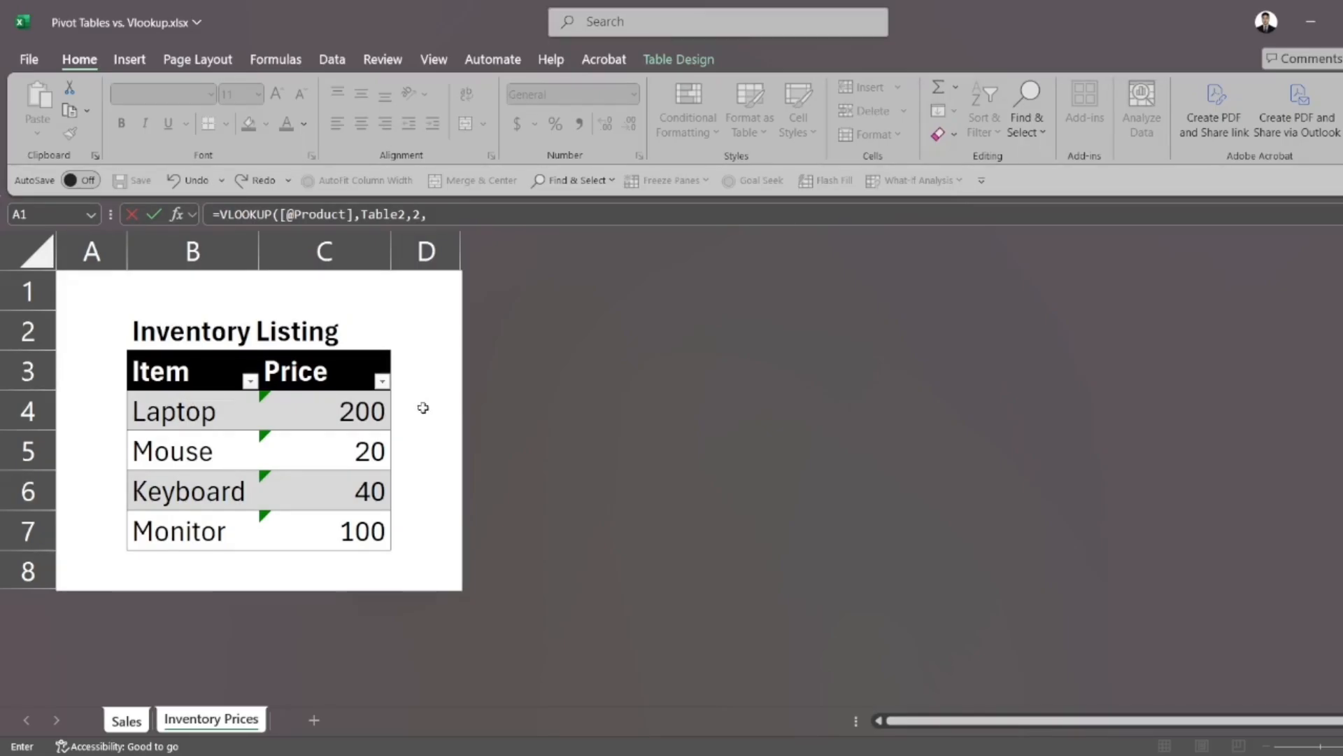
pyautogui.write('0)')
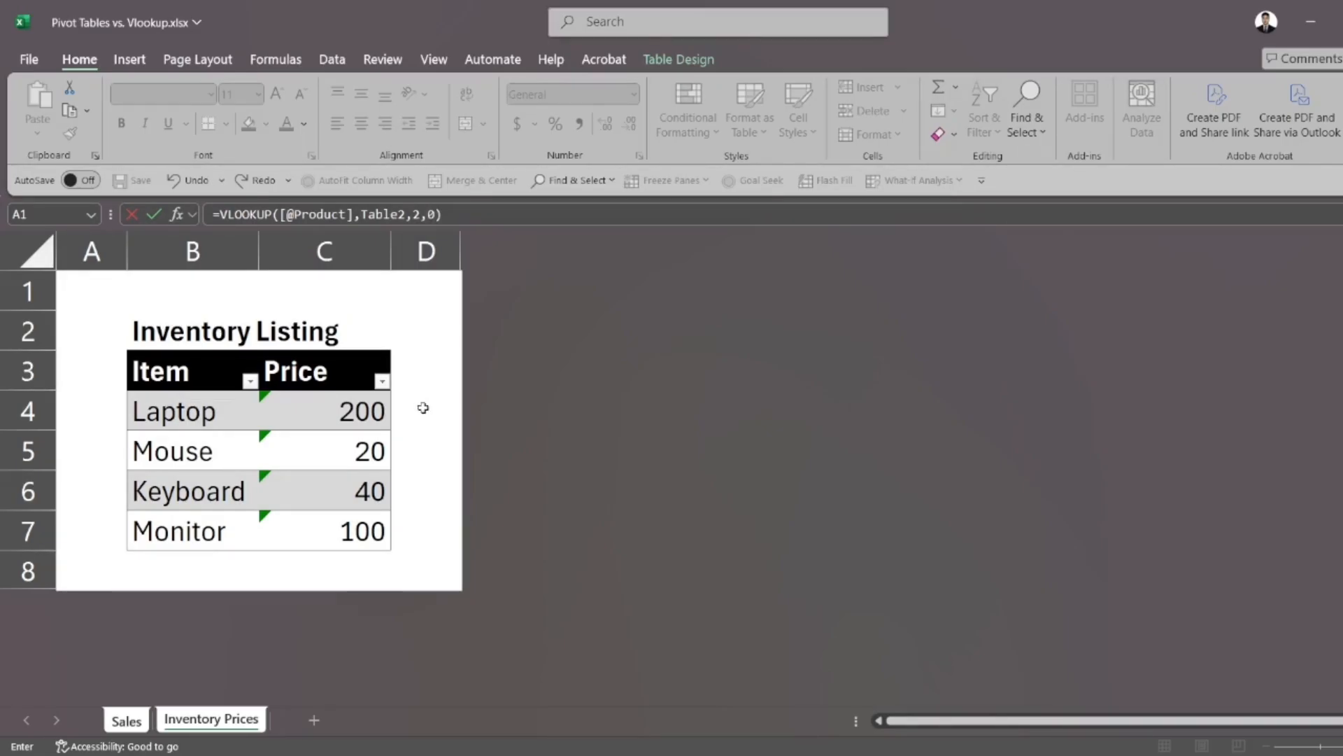
pyautogui.click(126, 720)
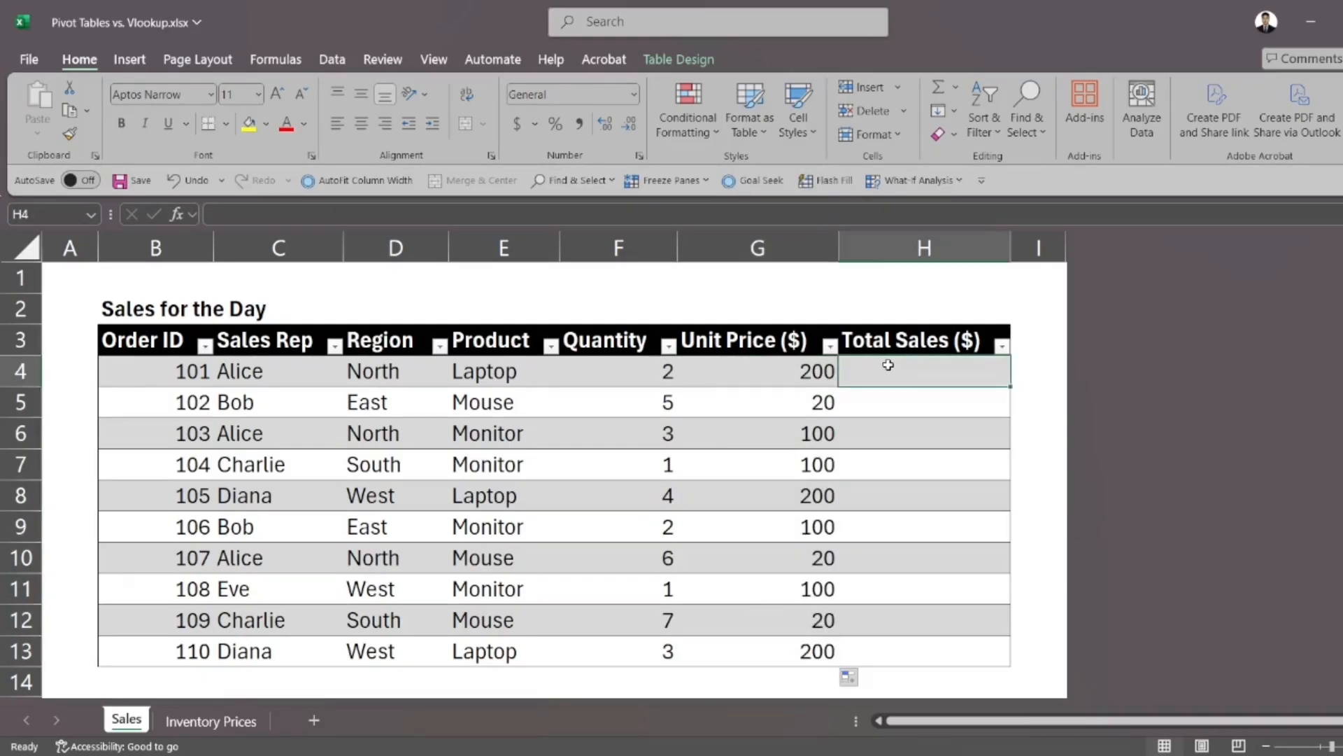
pyautogui.write('=[@[Unit Price ($)]]*')
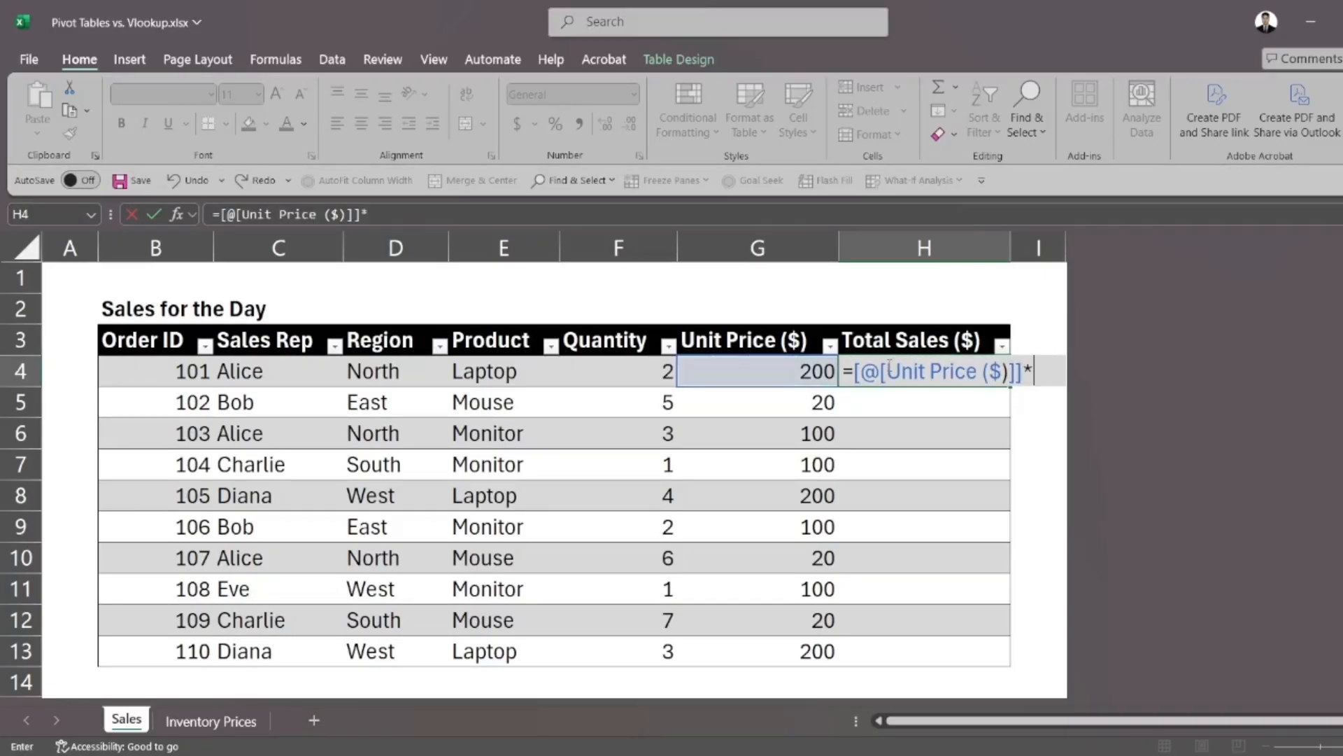
pyautogui.press('Return')
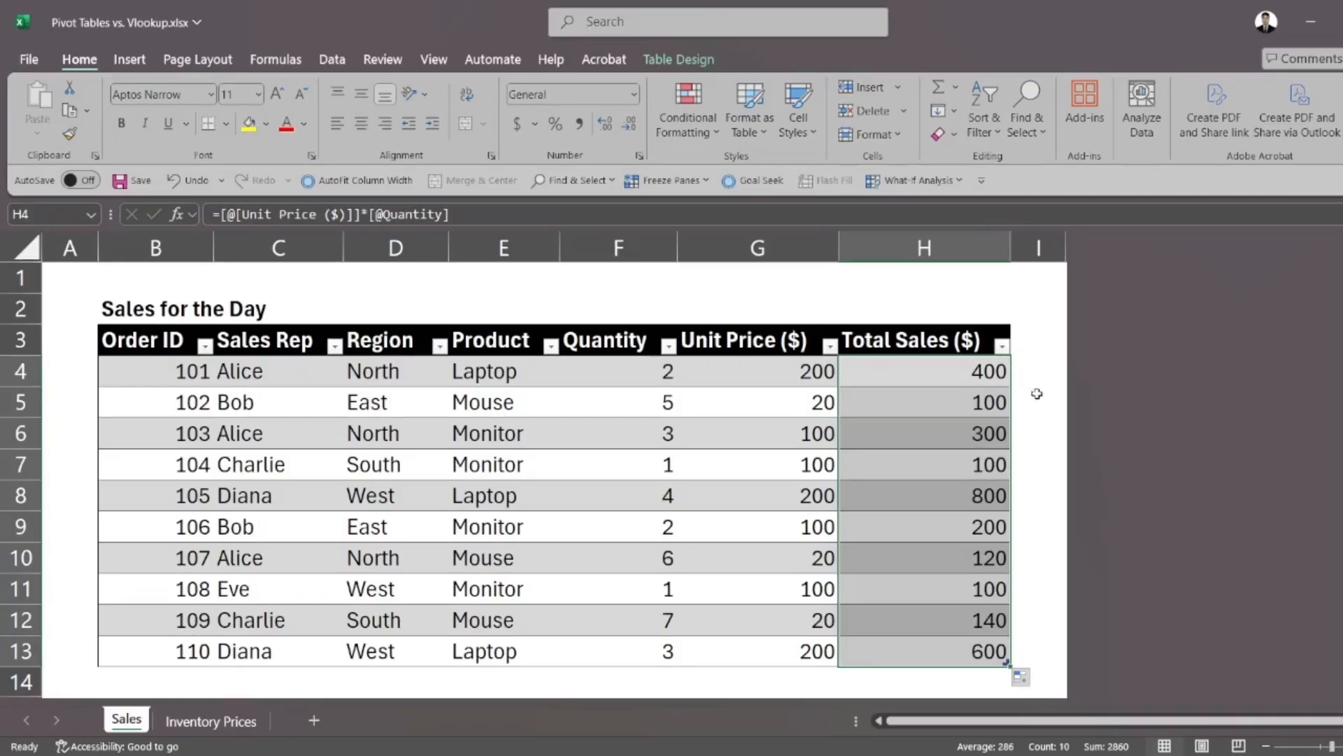
pyautogui.click(1037, 402)
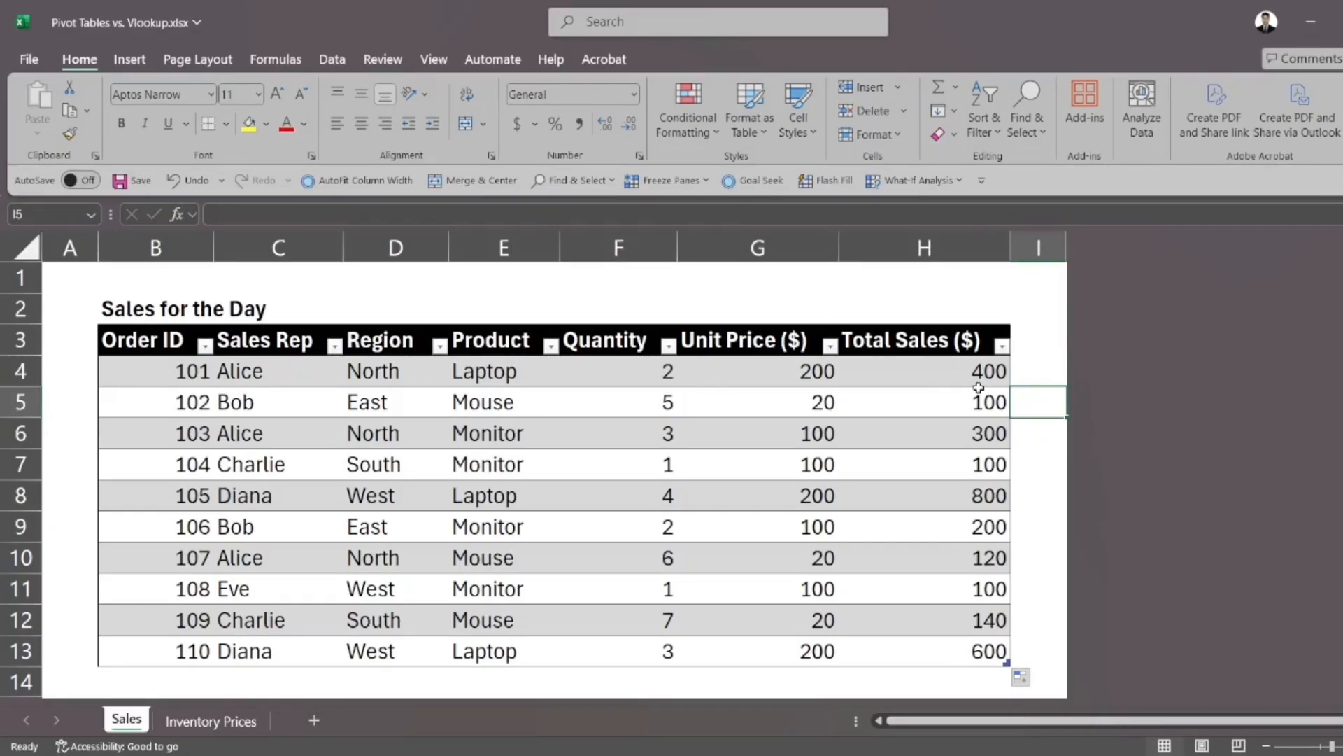
# Select a cell inside the sales table
pyautogui.click(503, 371)
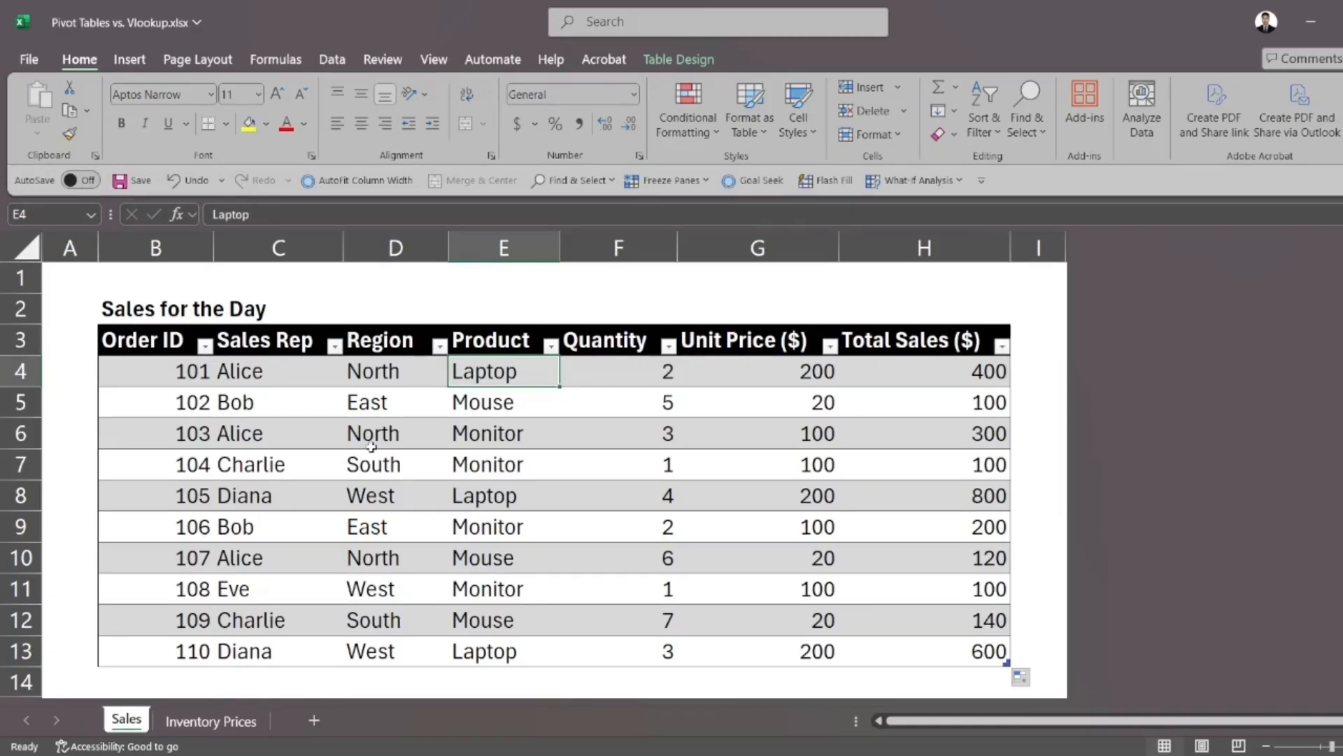
pyautogui.moveTo(261, 428)
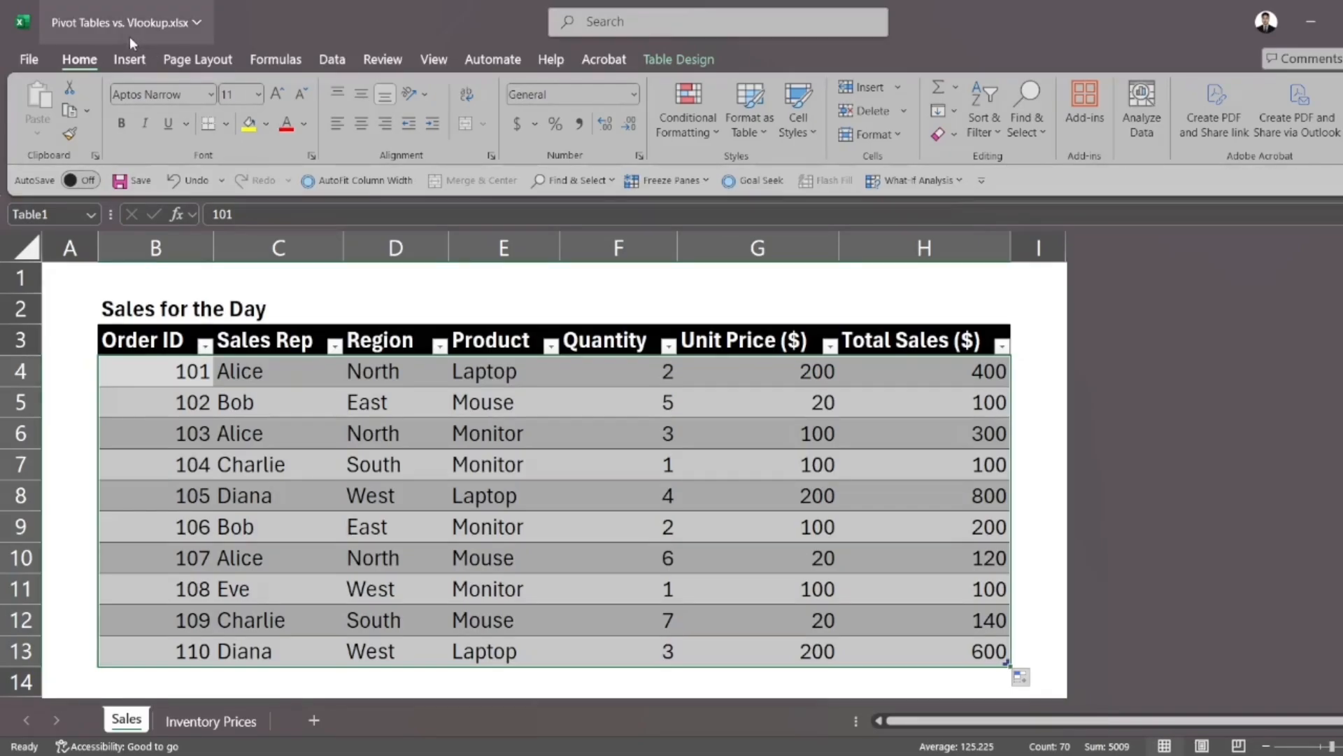
pyautogui.moveTo(131, 54)
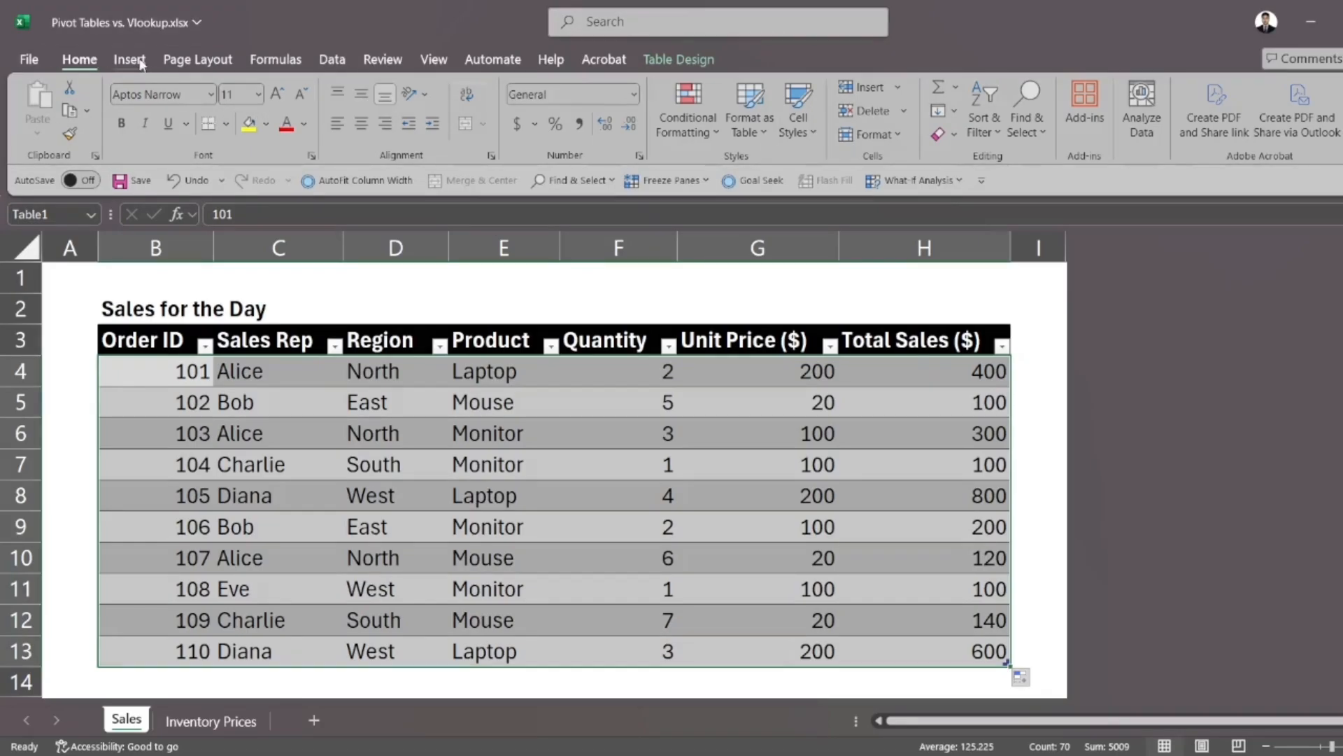
pyautogui.click(130, 59)
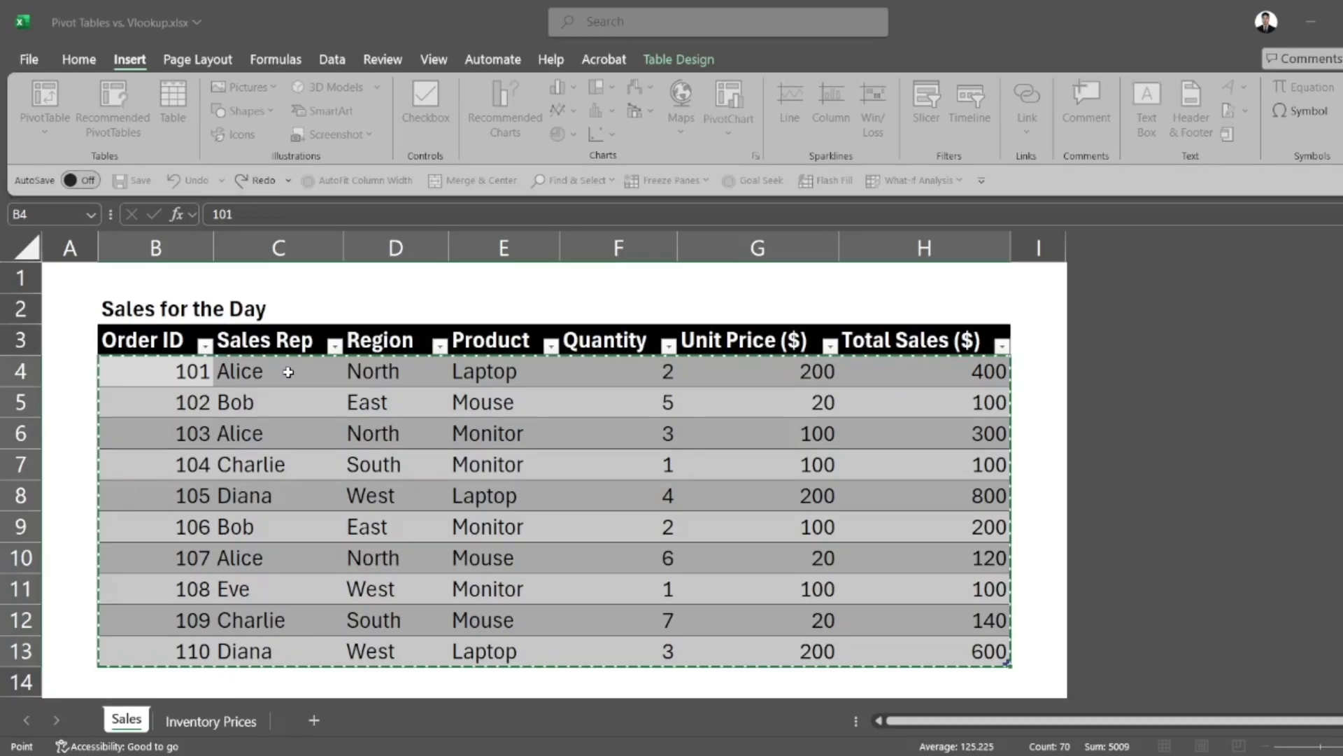
pyautogui.moveTo(294, 463)
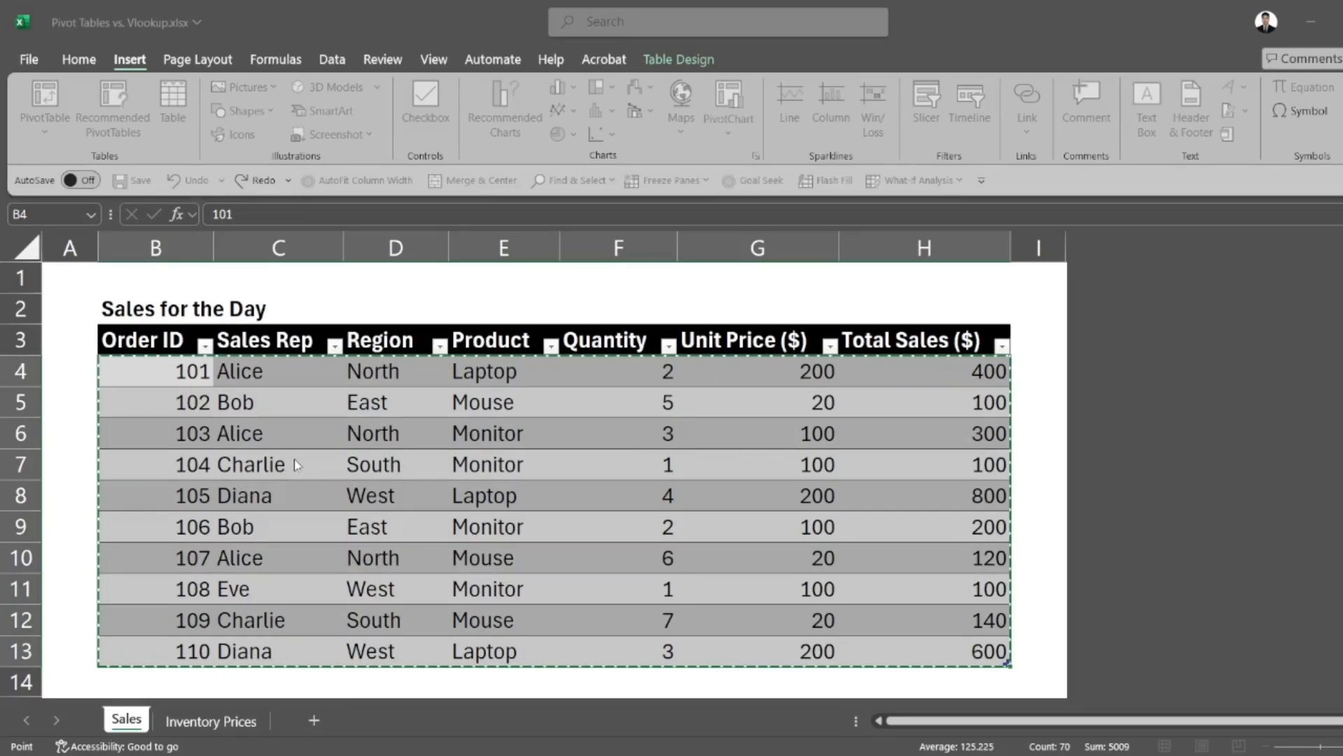
pyautogui.moveTo(117, 484)
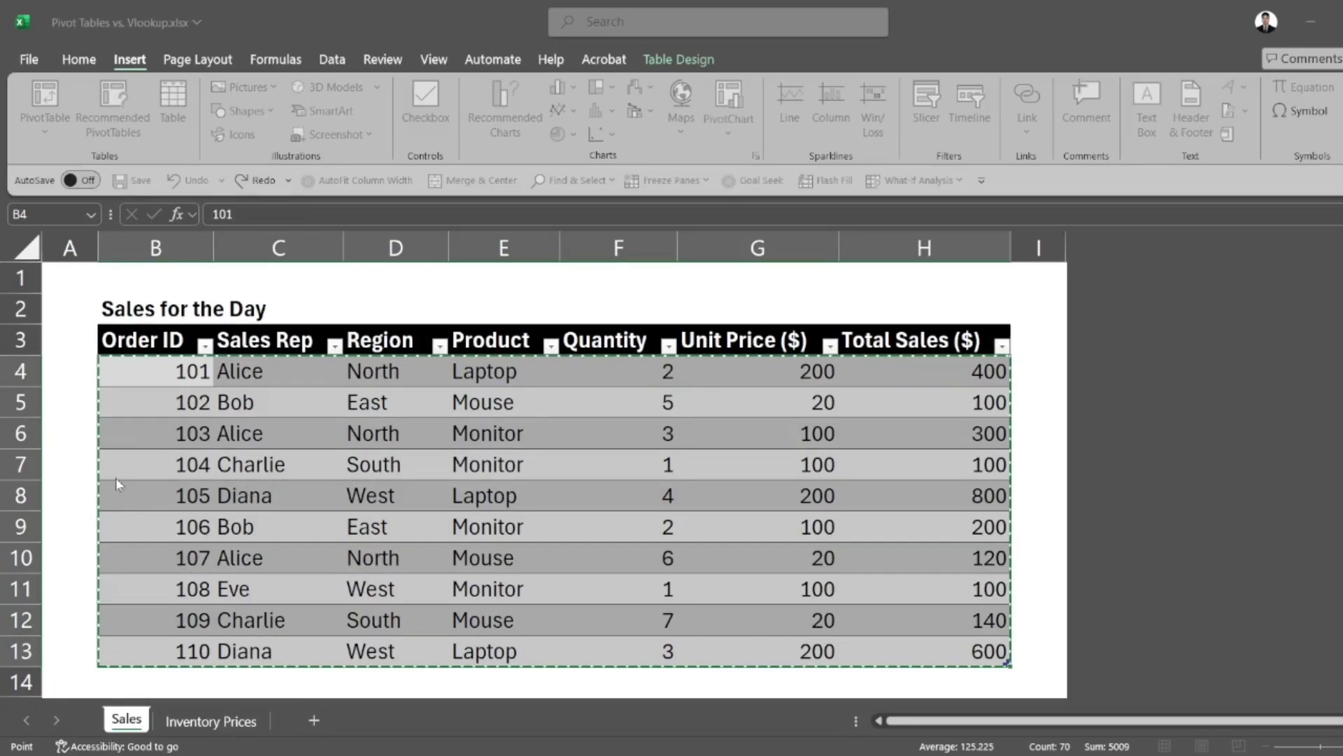
pyautogui.moveTo(324, 633)
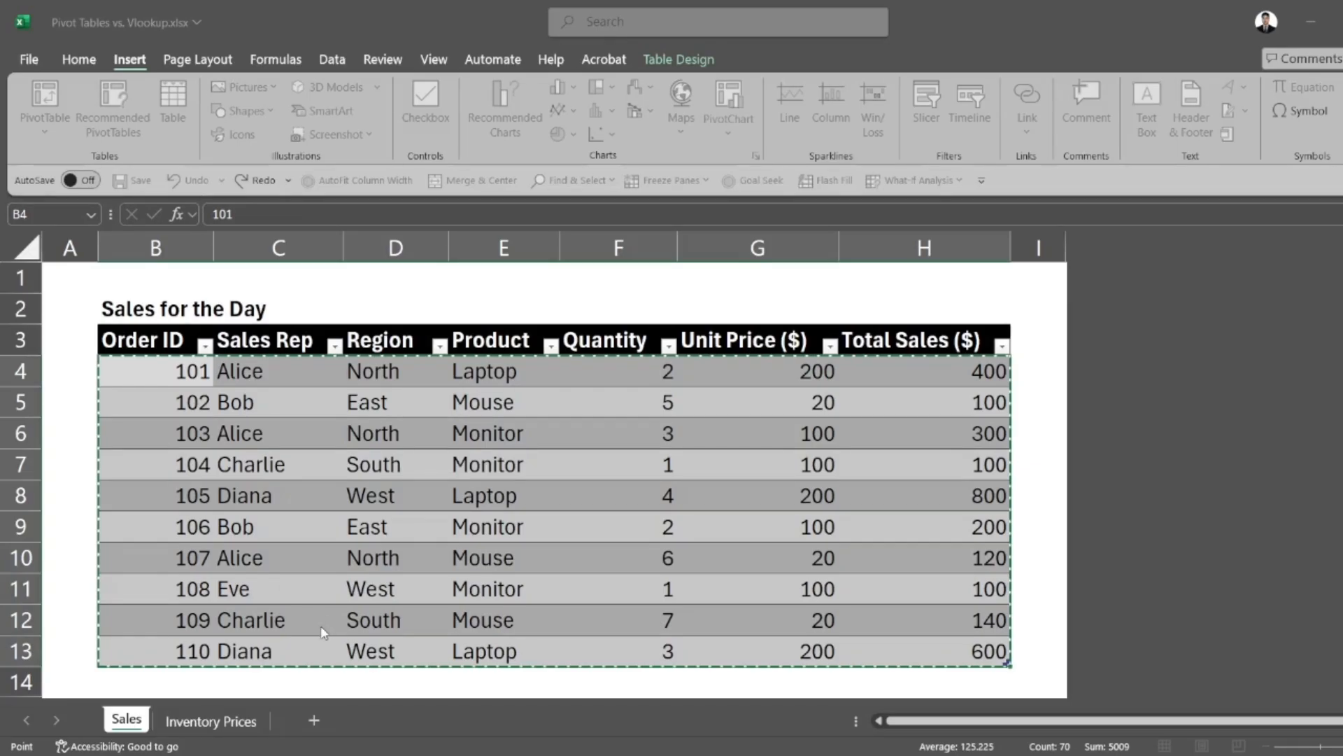
pyautogui.click(45, 107)
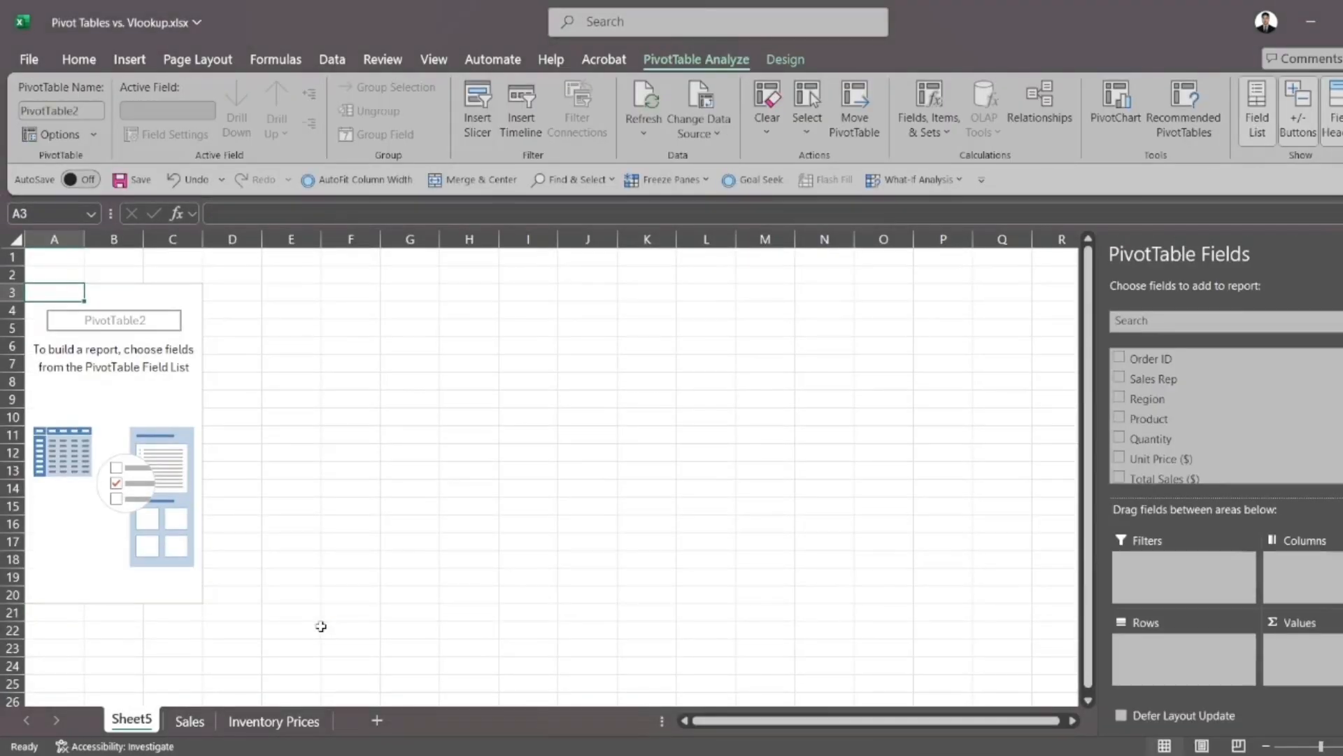
pyautogui.scroll(-3)
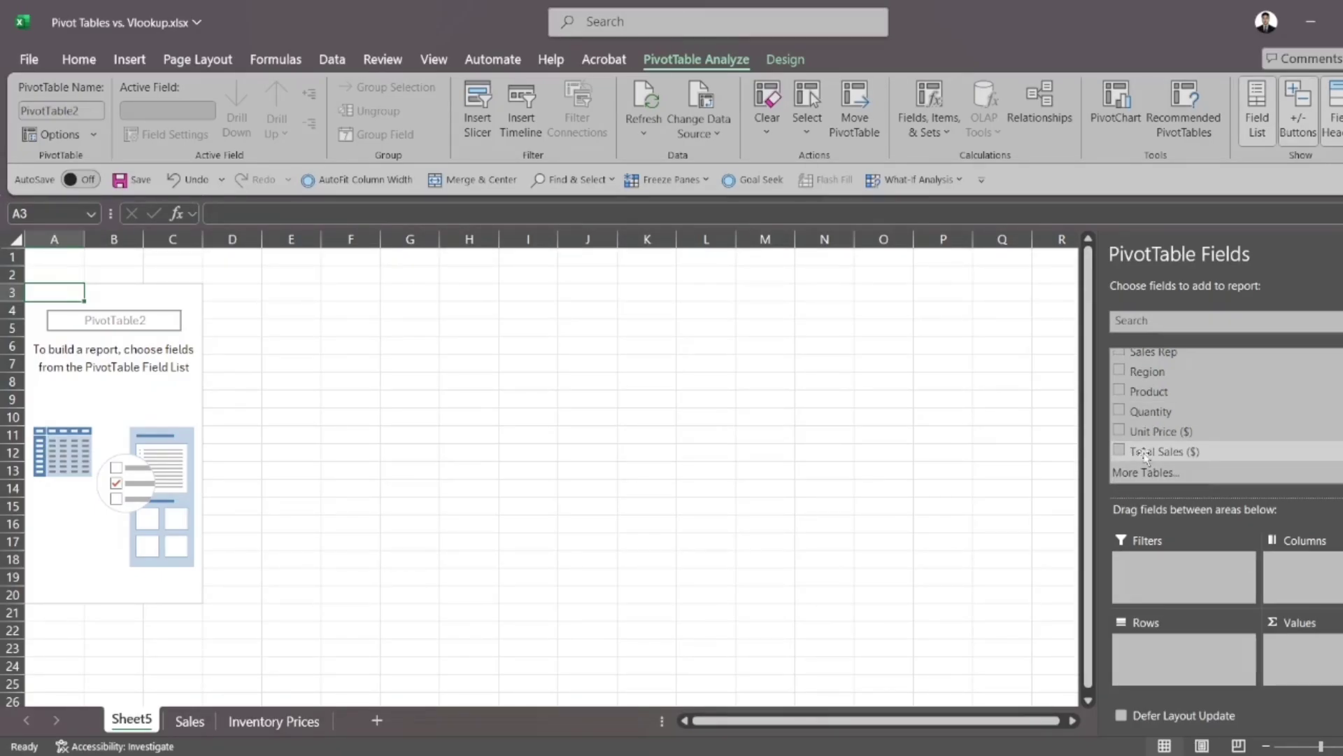
pyautogui.scroll(3)
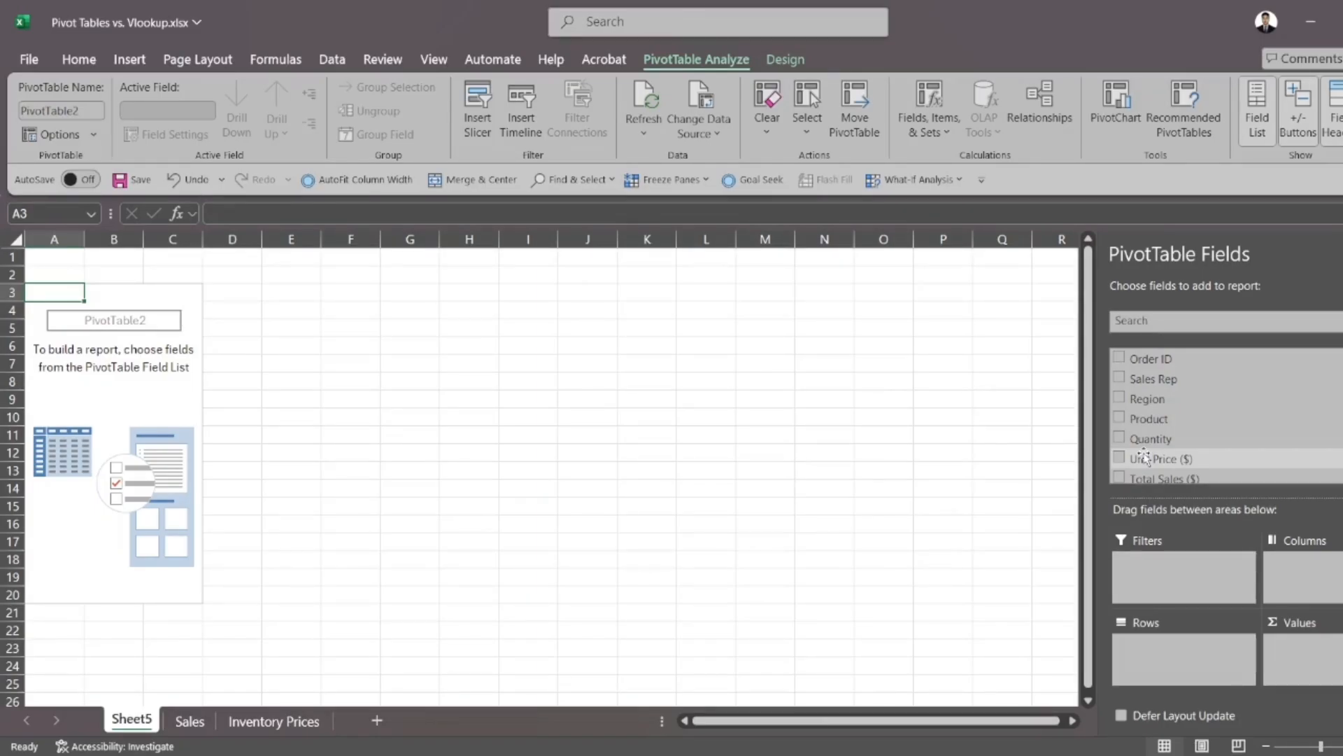
pyautogui.moveTo(1146, 398)
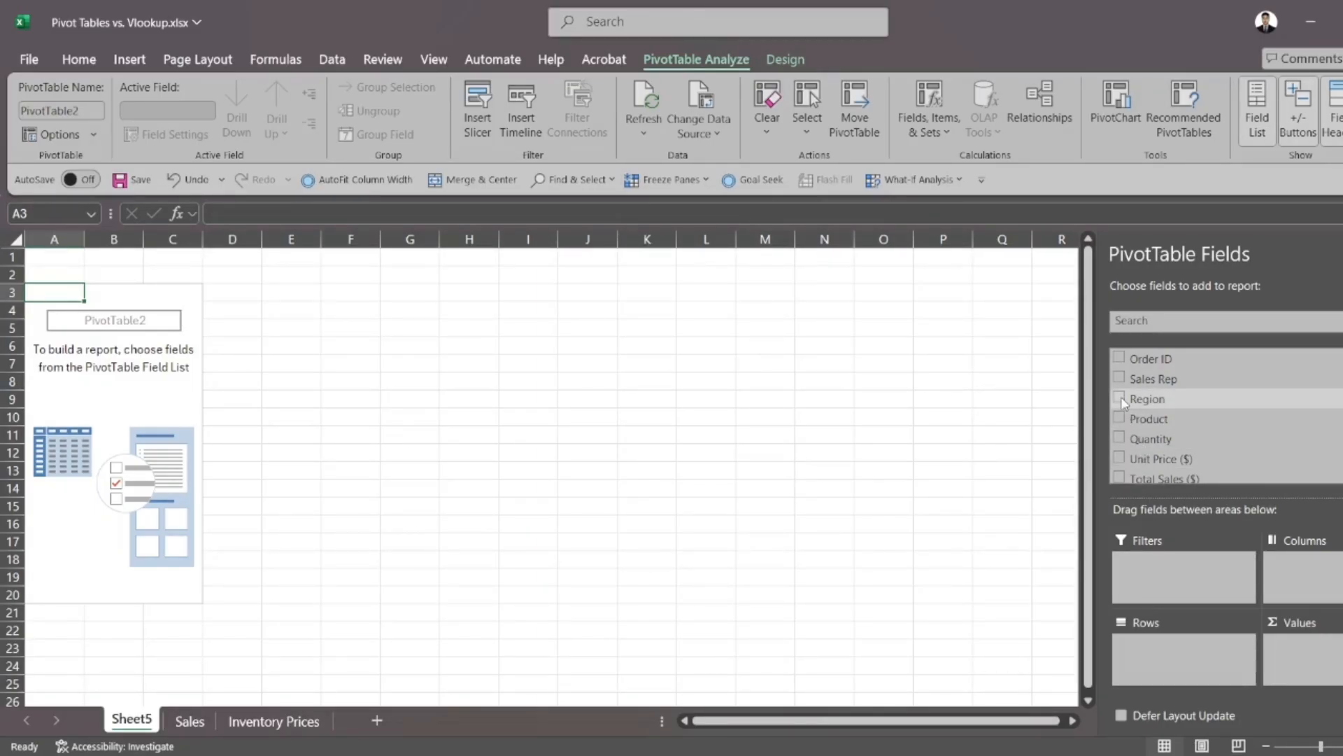
# Add Region to Rows and Total Sales ($) to Values, confirming West 1500 and total 2860
pyautogui.click(1118, 399)
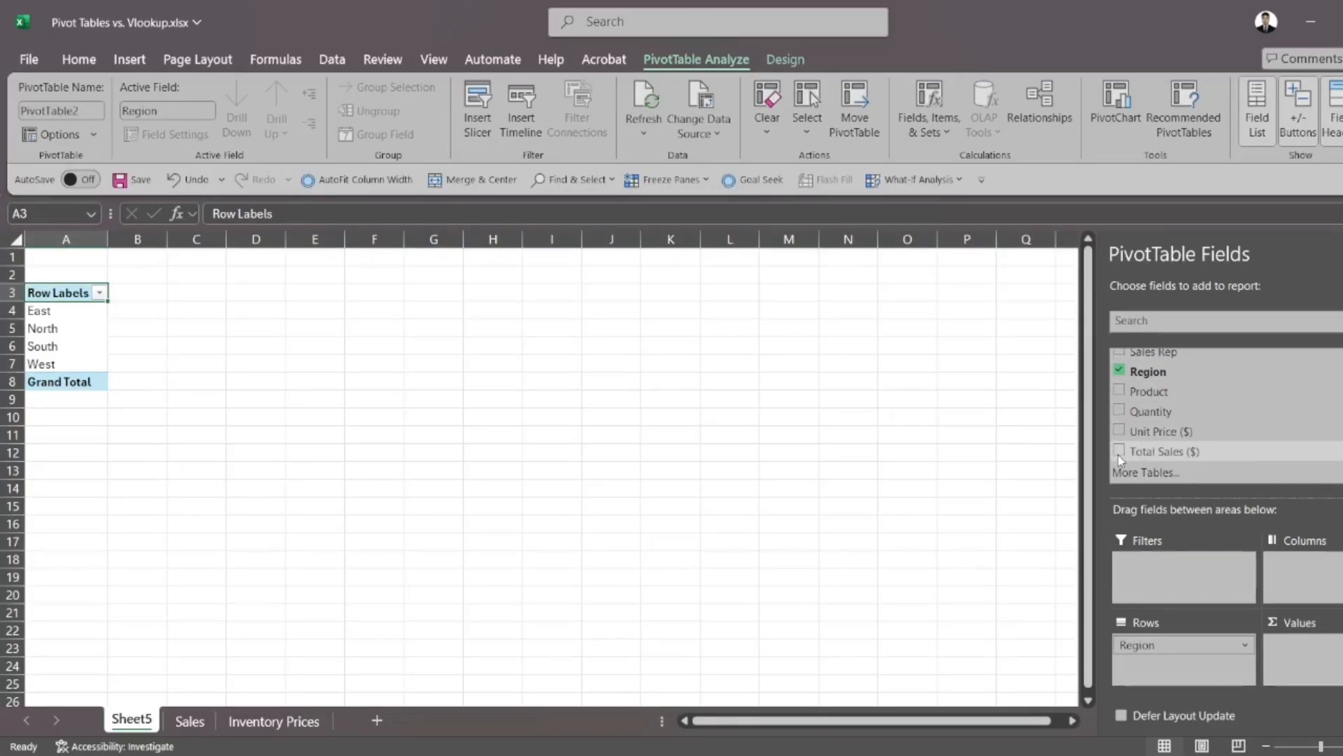
pyautogui.click(1119, 451)
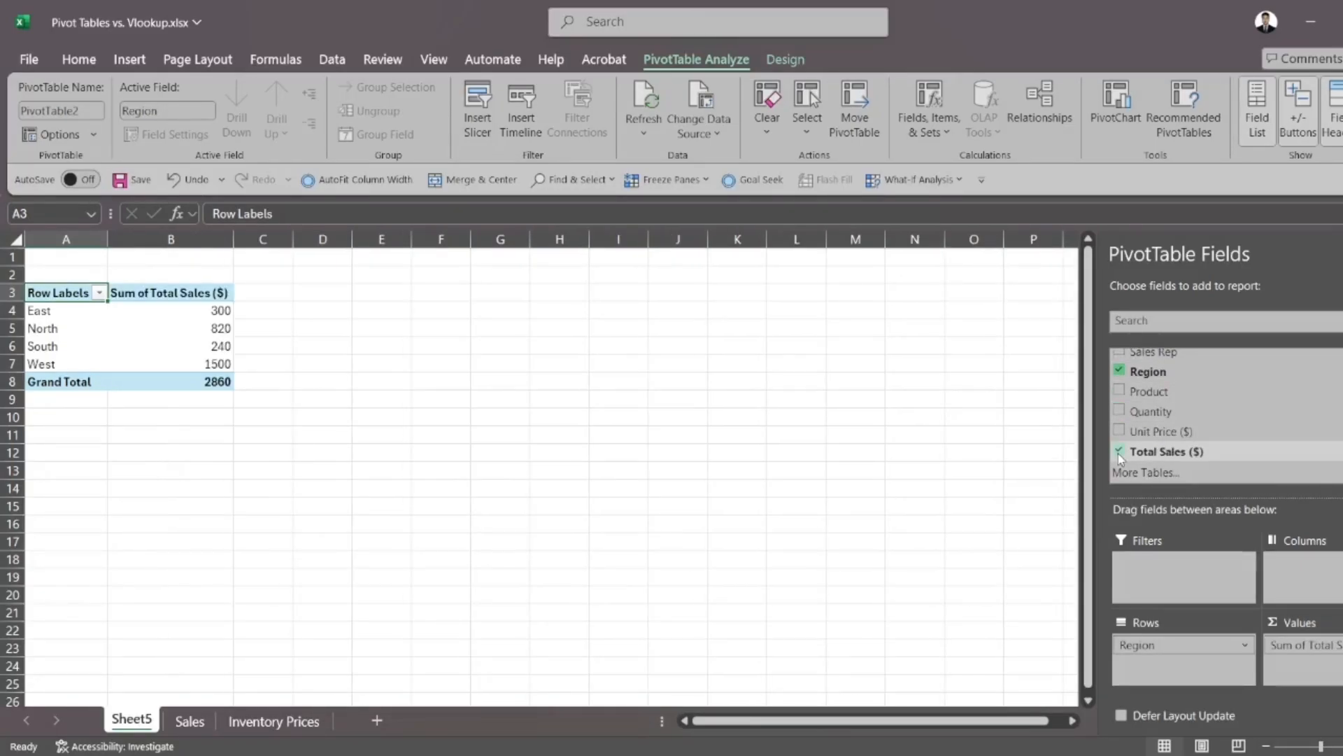
pyautogui.click(1120, 452)
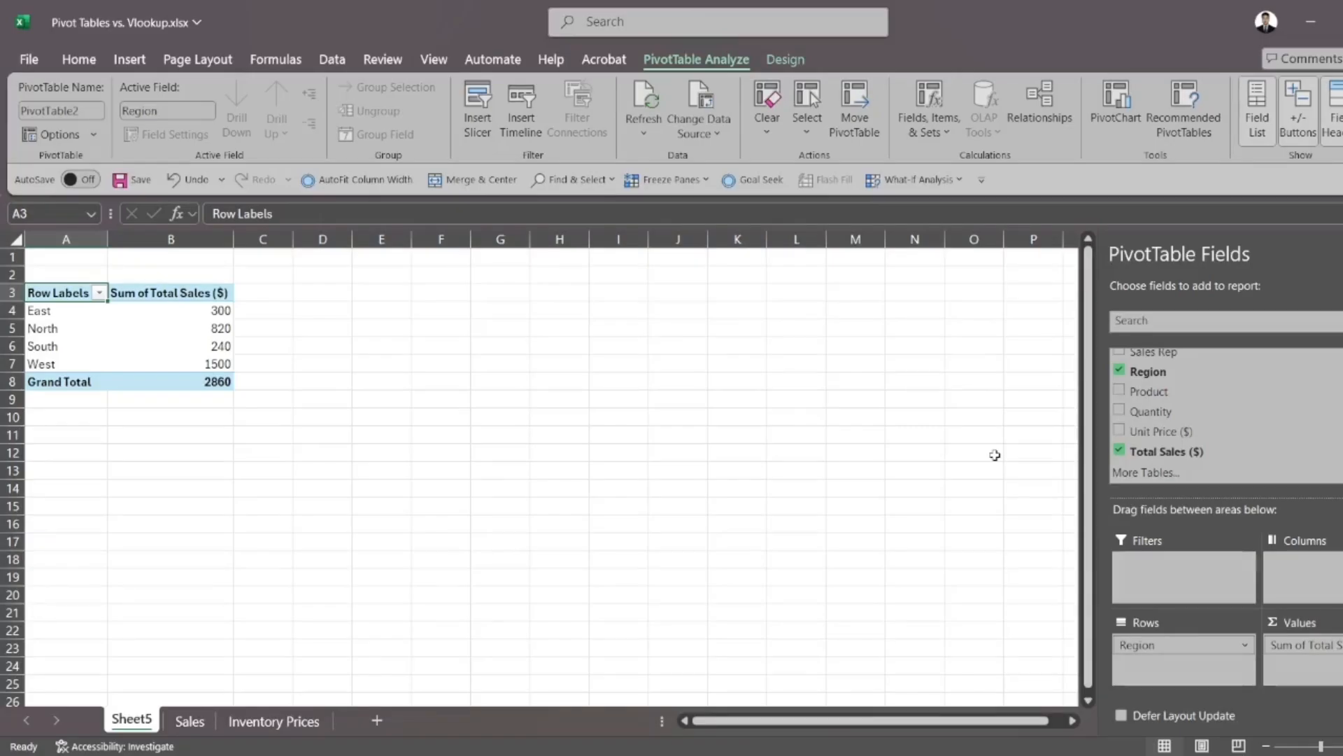
pyautogui.moveTo(431, 293)
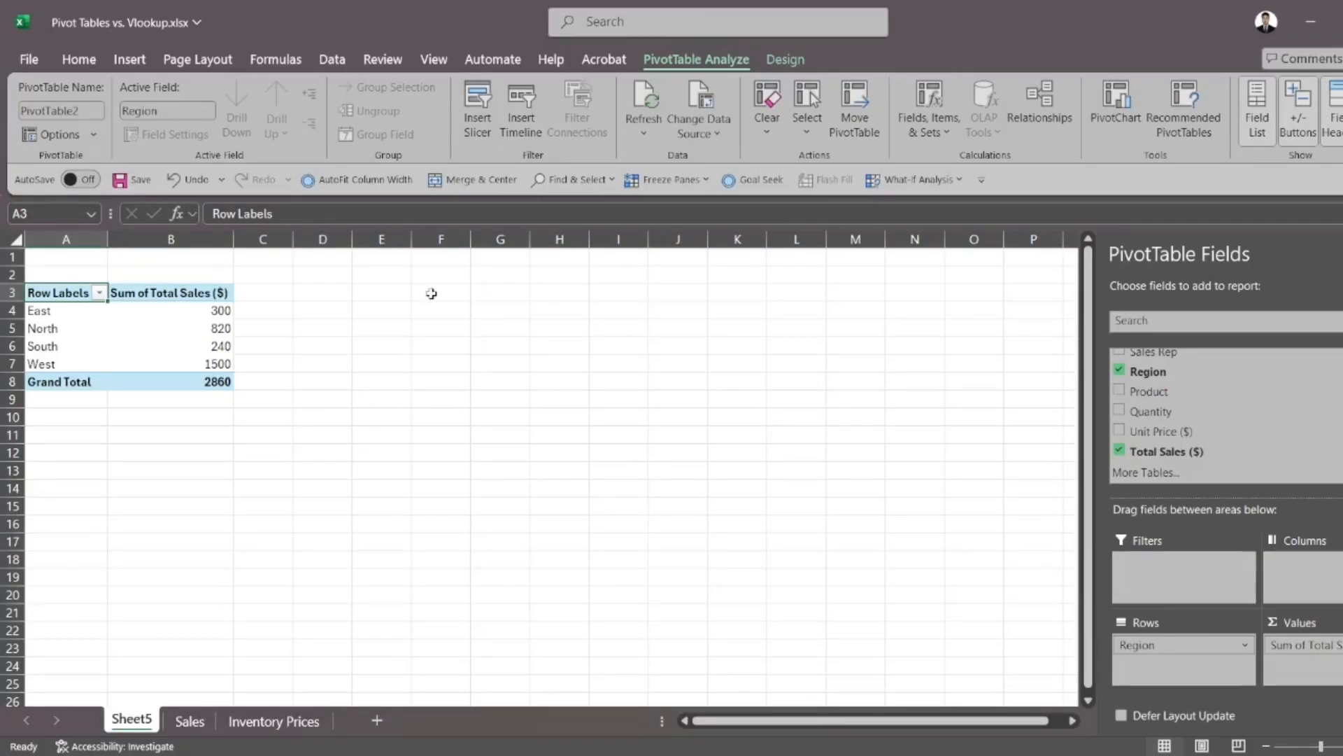
pyautogui.click(171, 329)
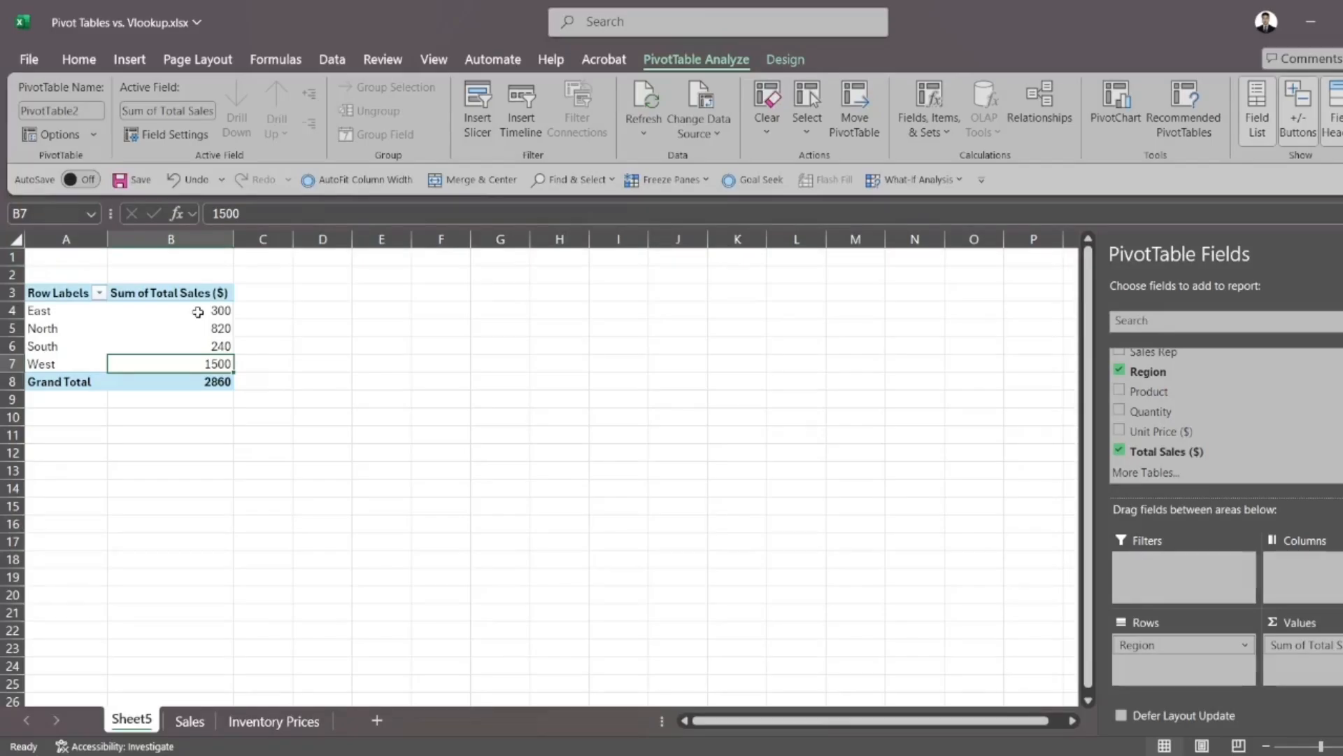
pyautogui.click(169, 381)
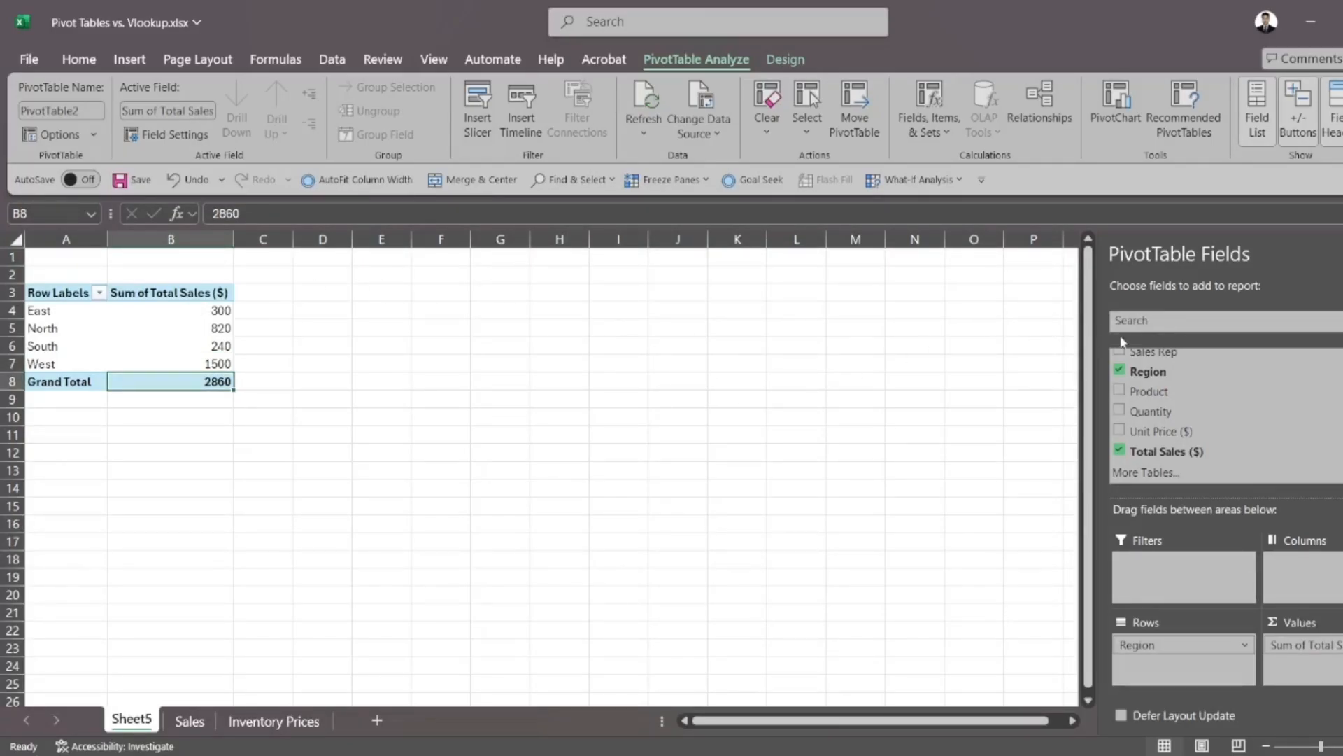
# Replace Region with Product in the PivotTable rows: Laptop 1800, Monitor 700, Mouse 360
pyautogui.click(1119, 370)
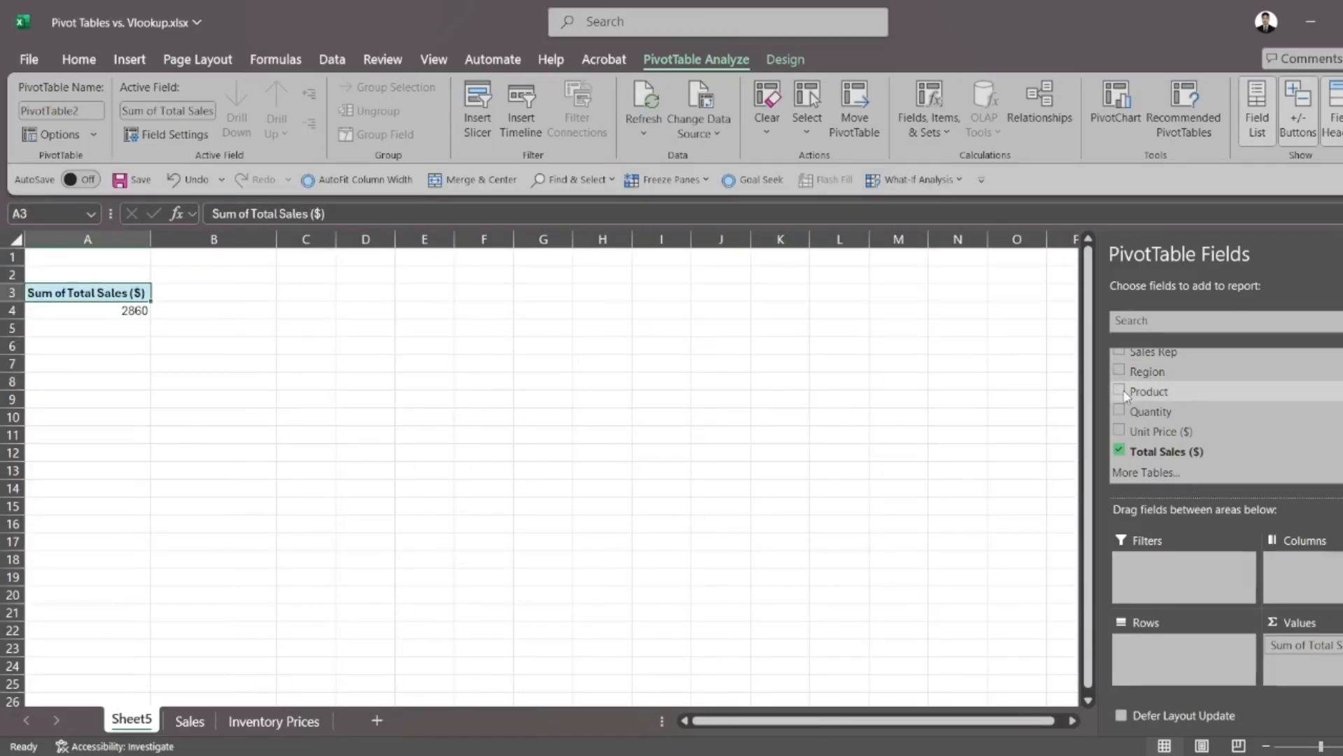
pyautogui.moveTo(1123, 394)
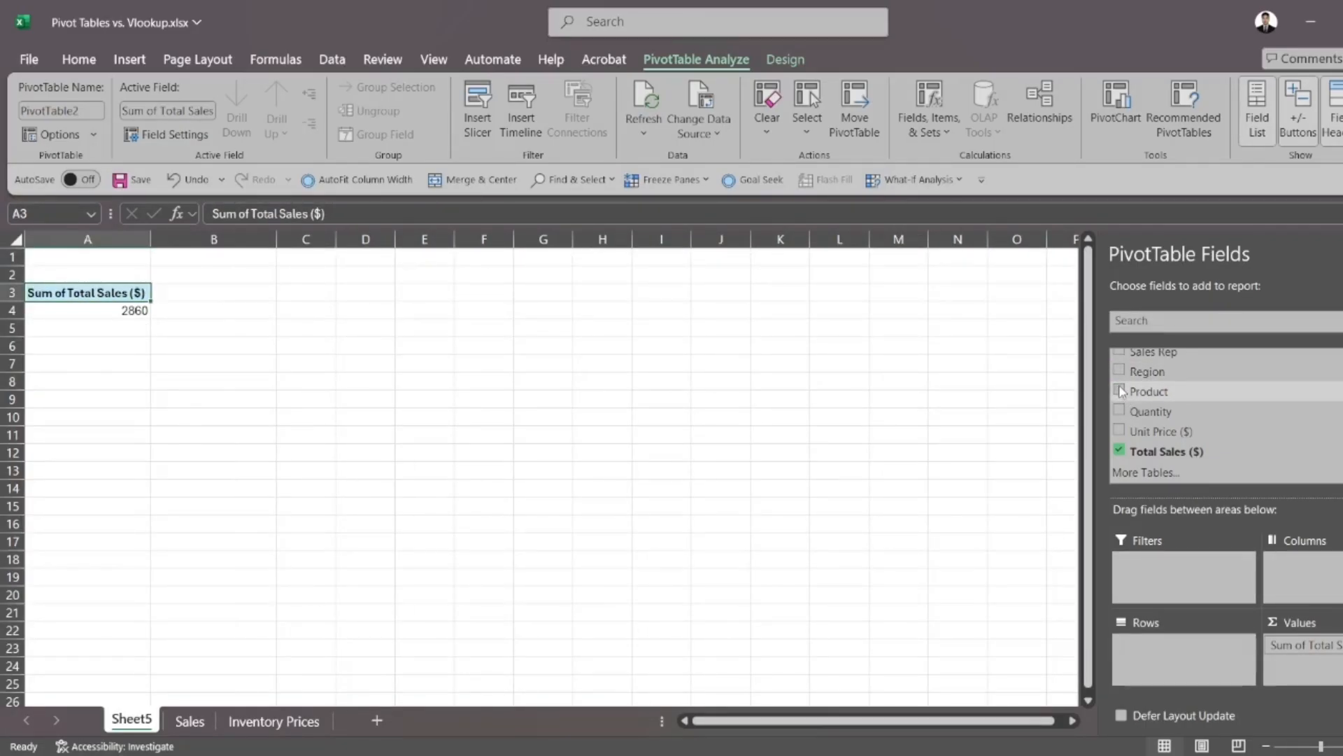
pyautogui.click(1120, 392)
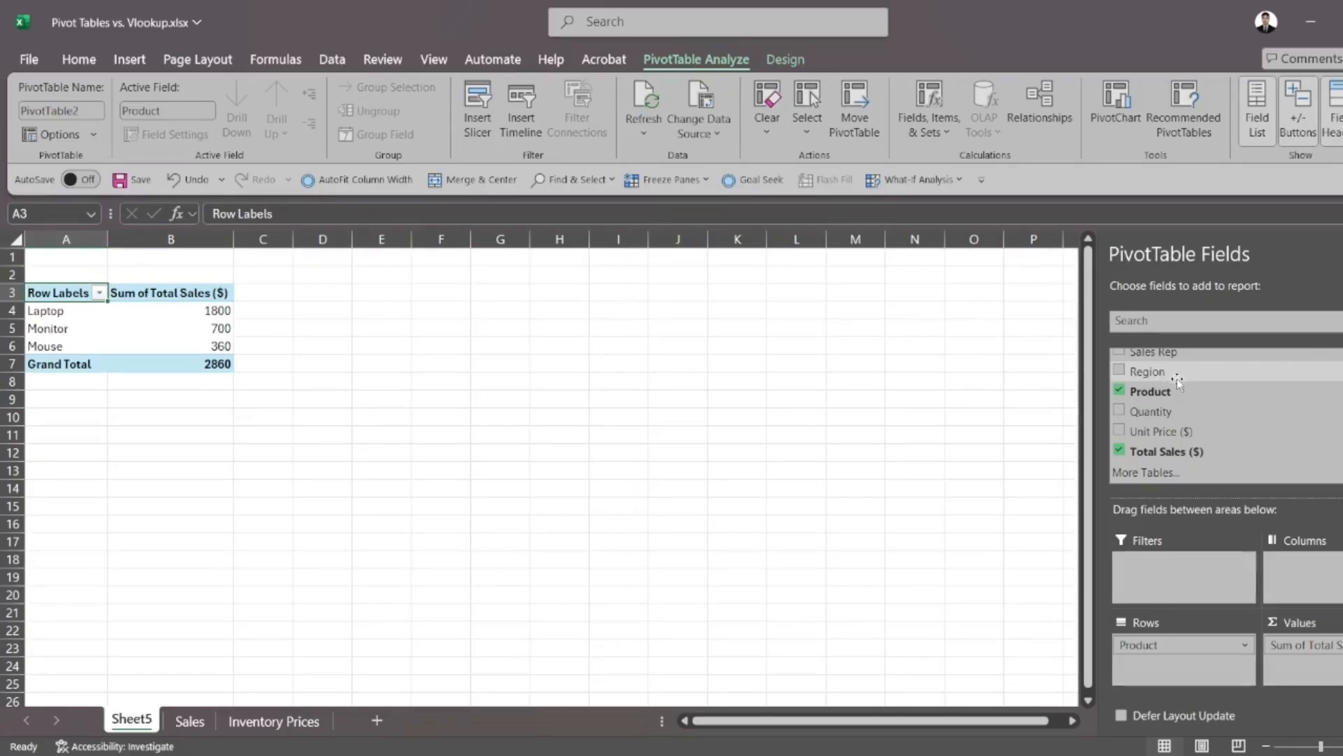
pyautogui.moveTo(1174, 394)
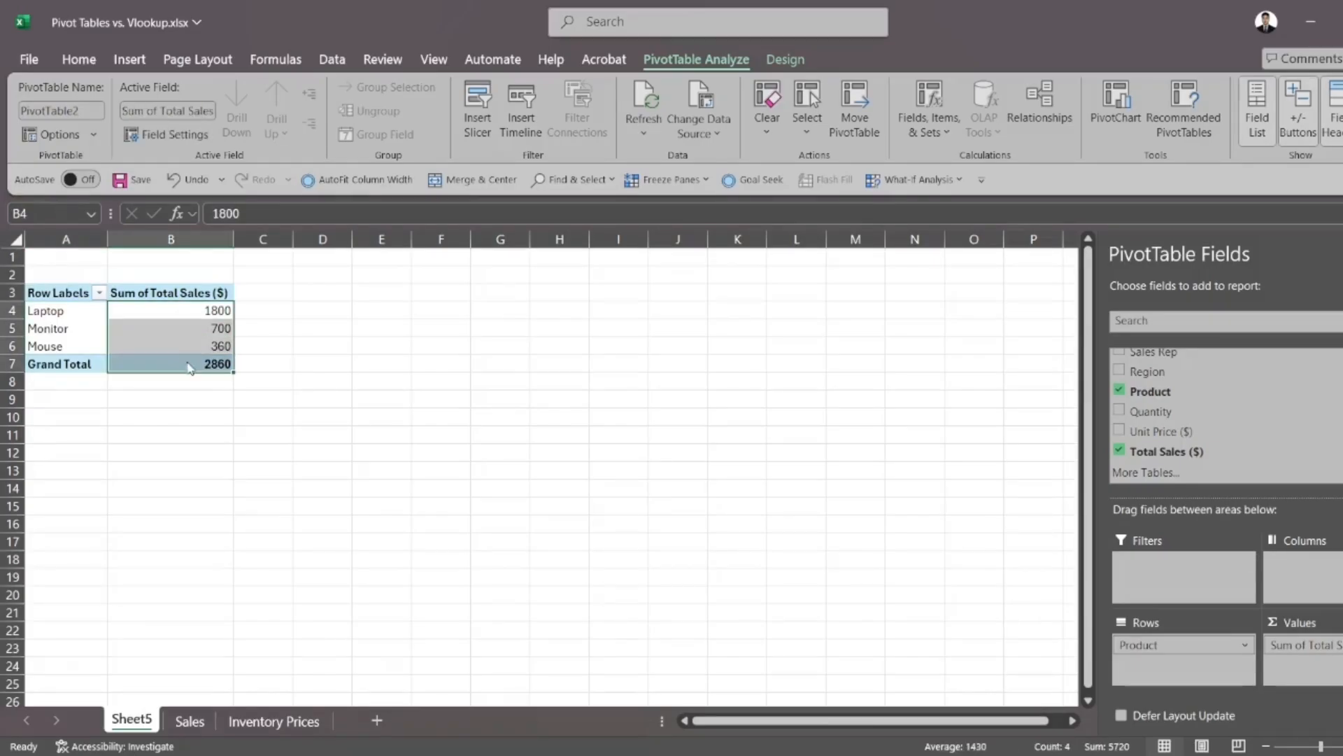
pyautogui.click(322, 363)
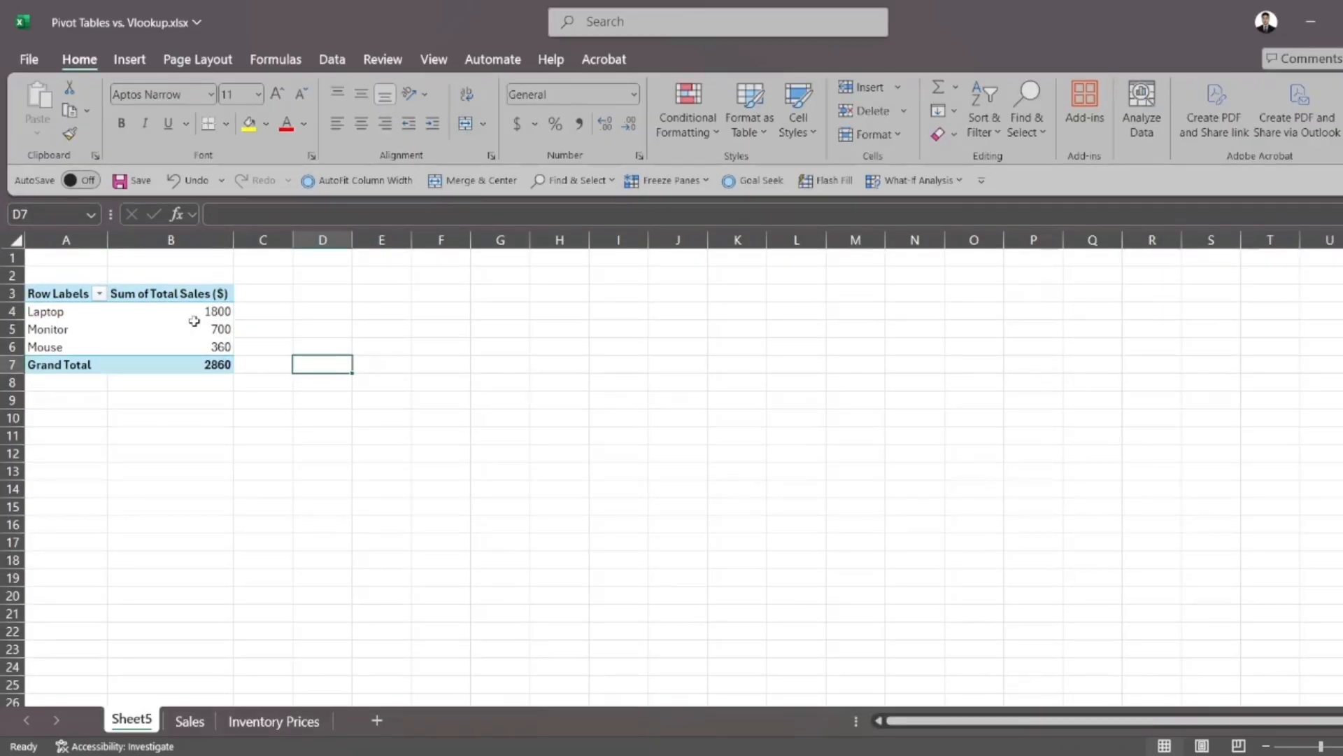
pyautogui.click(171, 328)
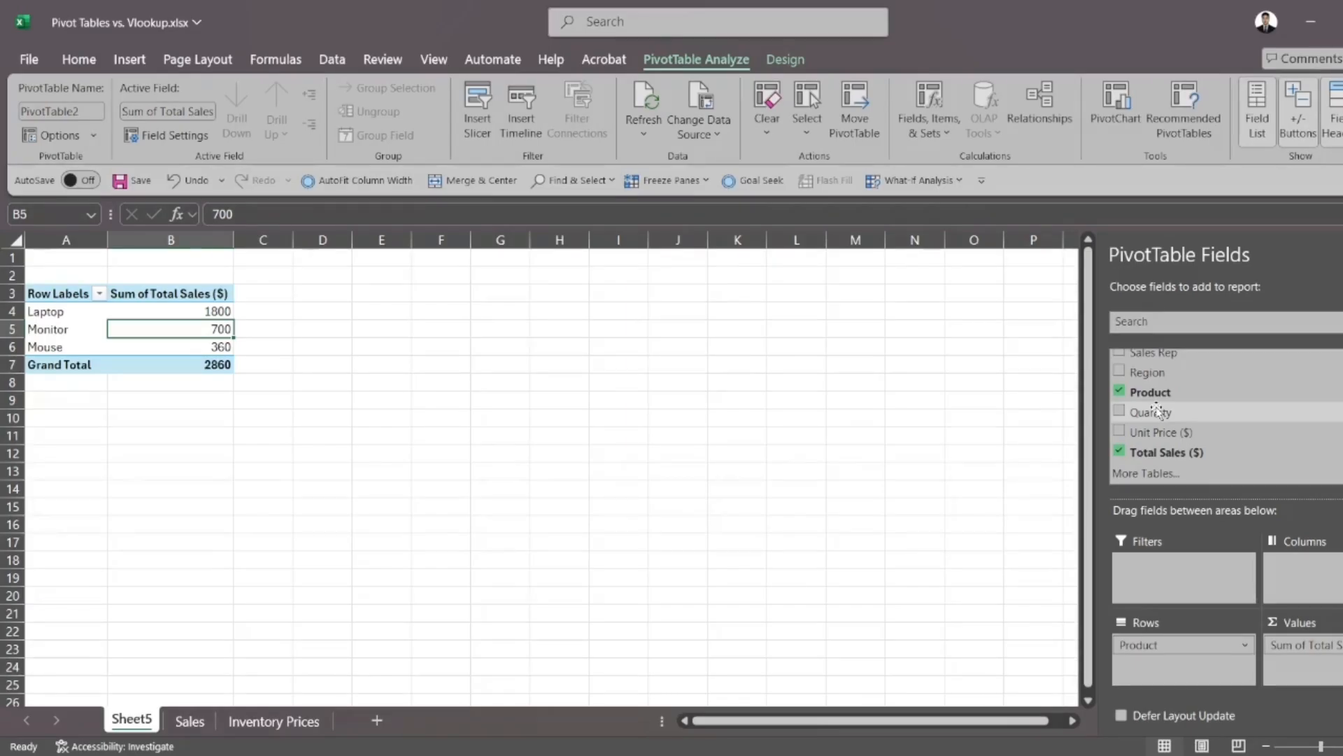
pyautogui.moveTo(1148, 372)
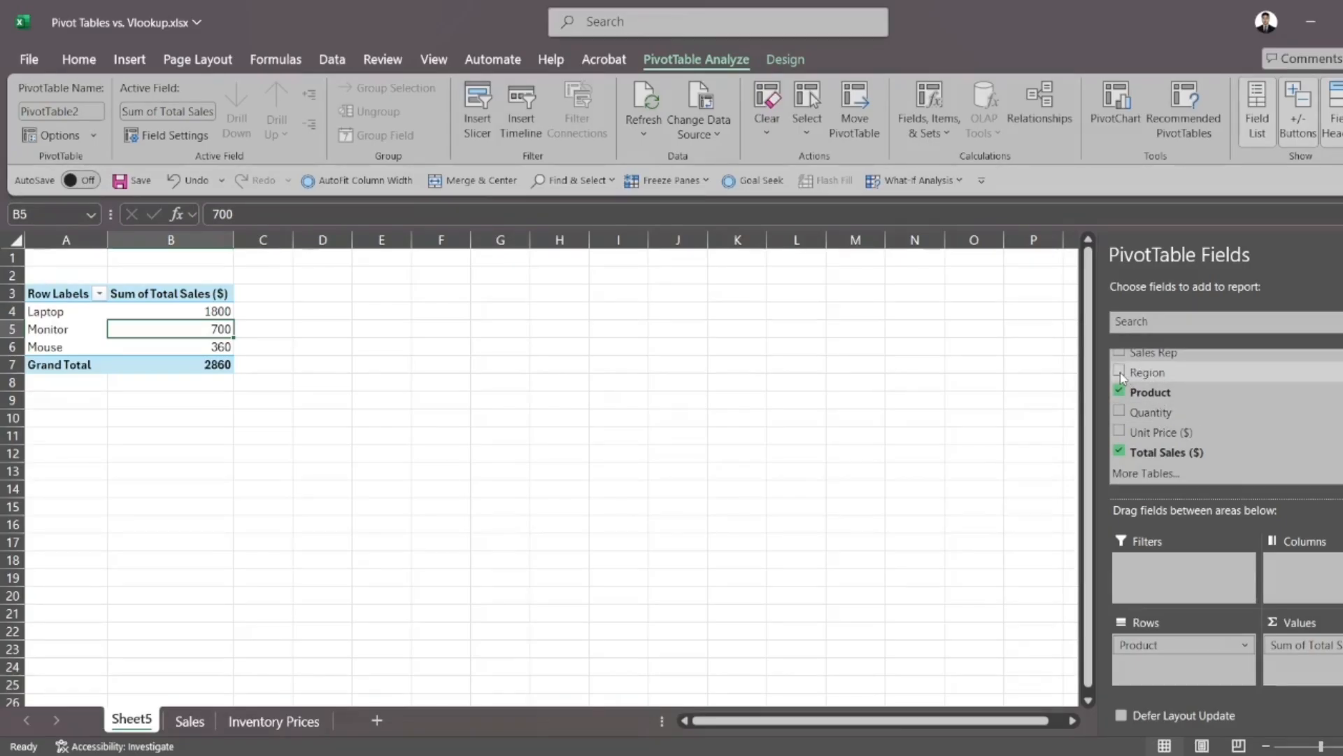
# Nest Region under Product in Rows, e.g. Laptop splits into North 400 and West 1400
pyautogui.click(1119, 371)
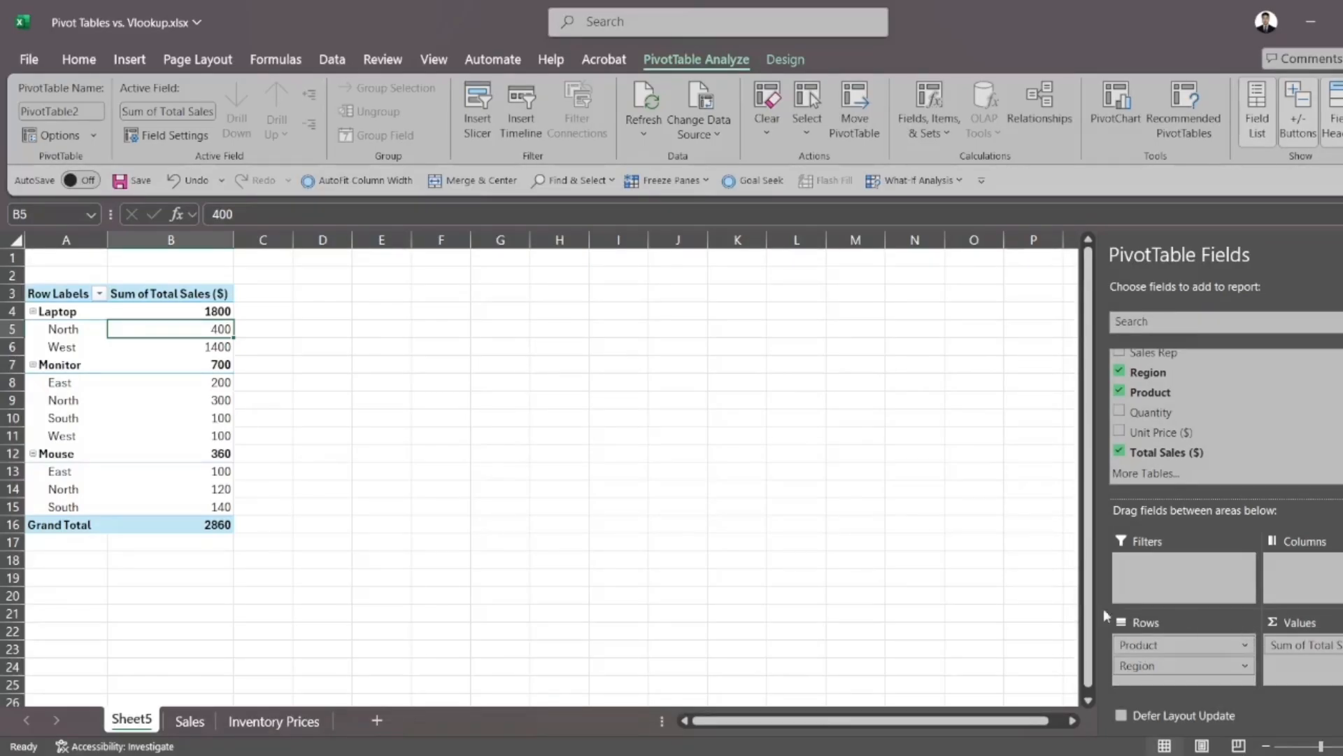
pyautogui.moveTo(438, 461)
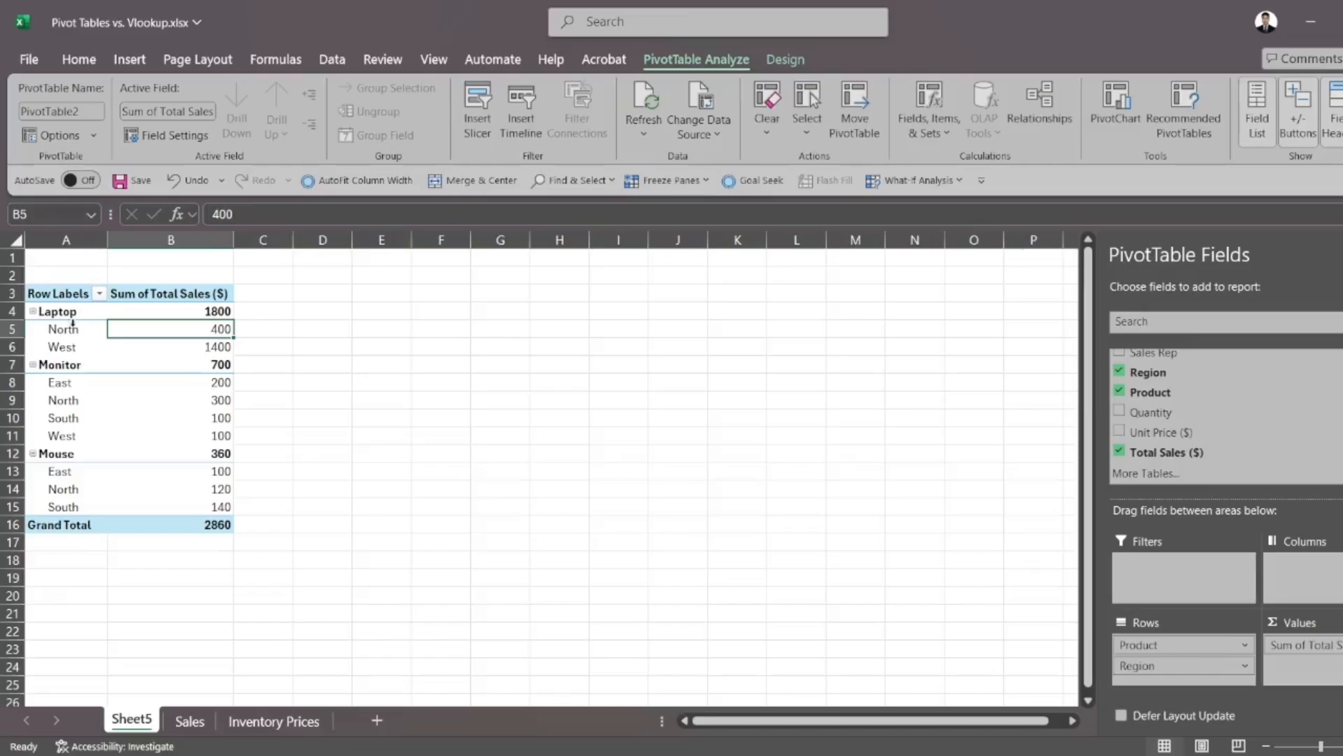
pyautogui.click(171, 311)
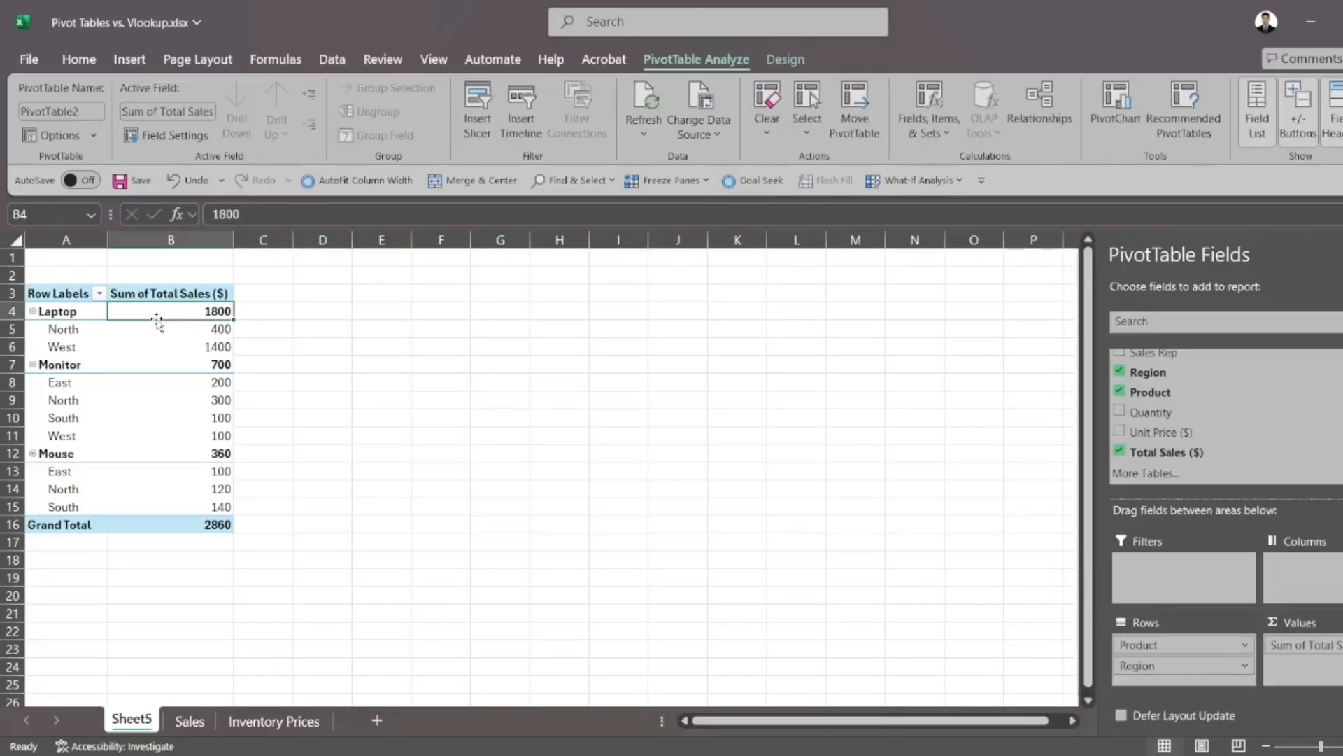
pyautogui.moveTo(1125, 662)
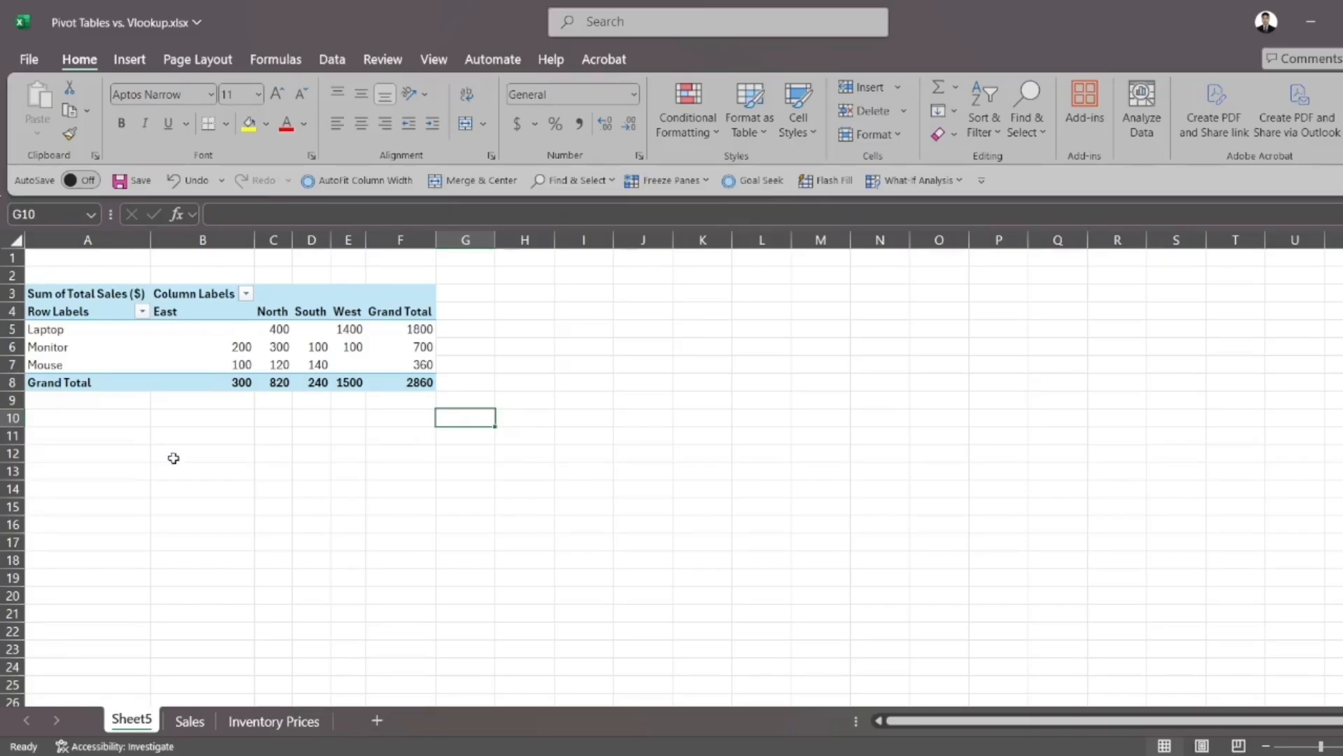
# Move Region to Columns and check Laptop's row: North 400, West 1400, East and South empty
pyautogui.click(45, 329)
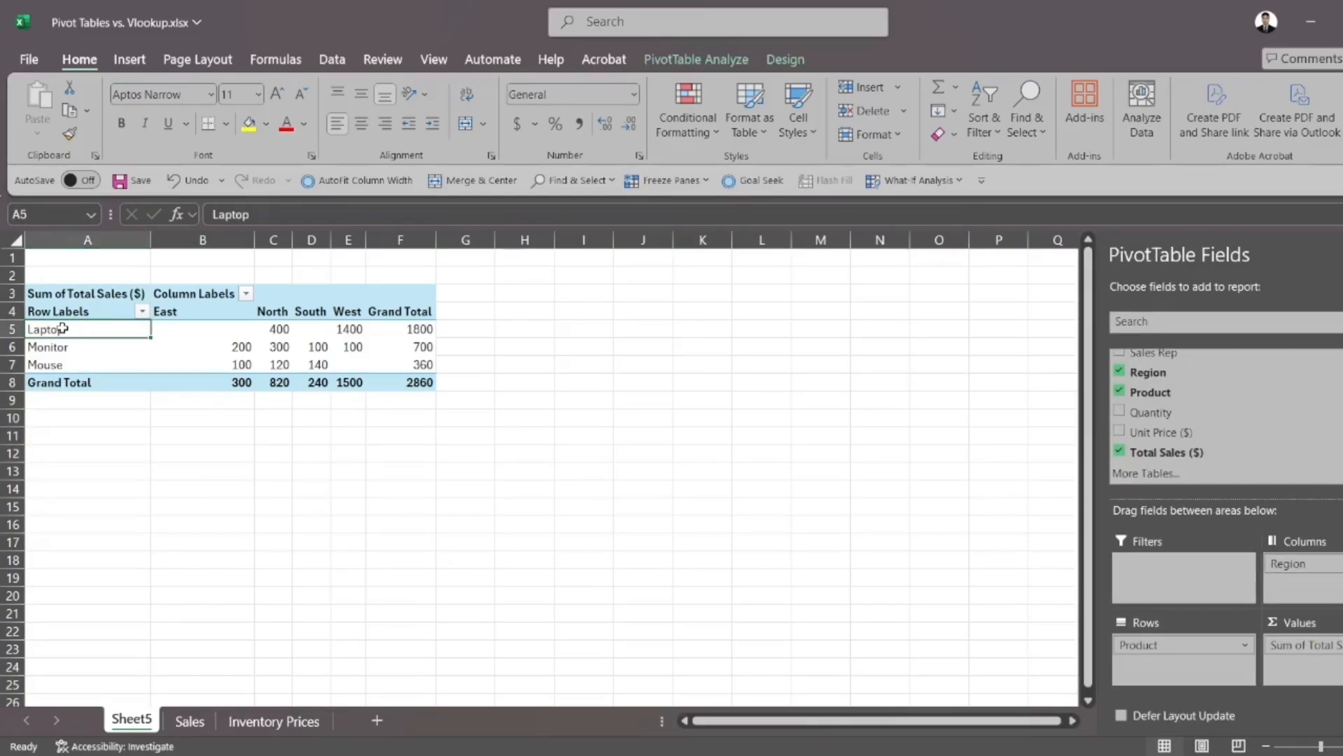
pyautogui.moveTo(184, 329)
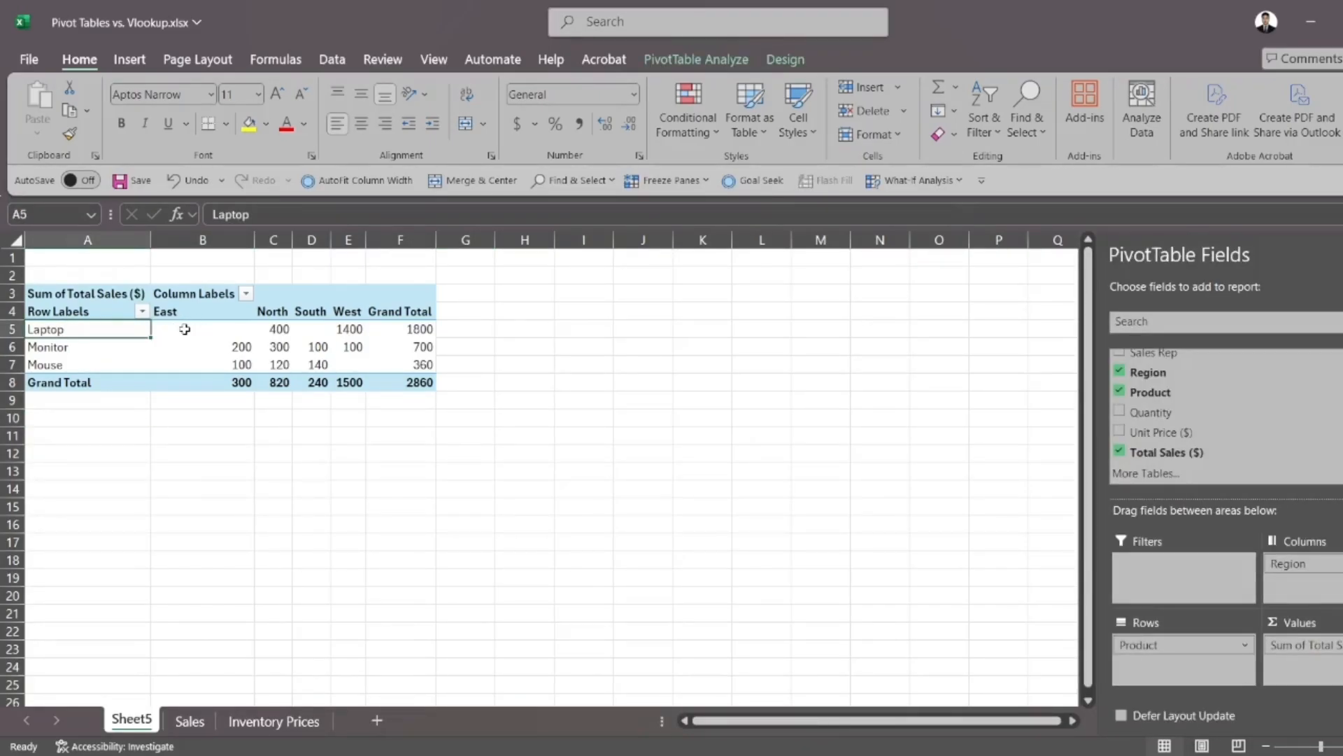
pyautogui.click(202, 329)
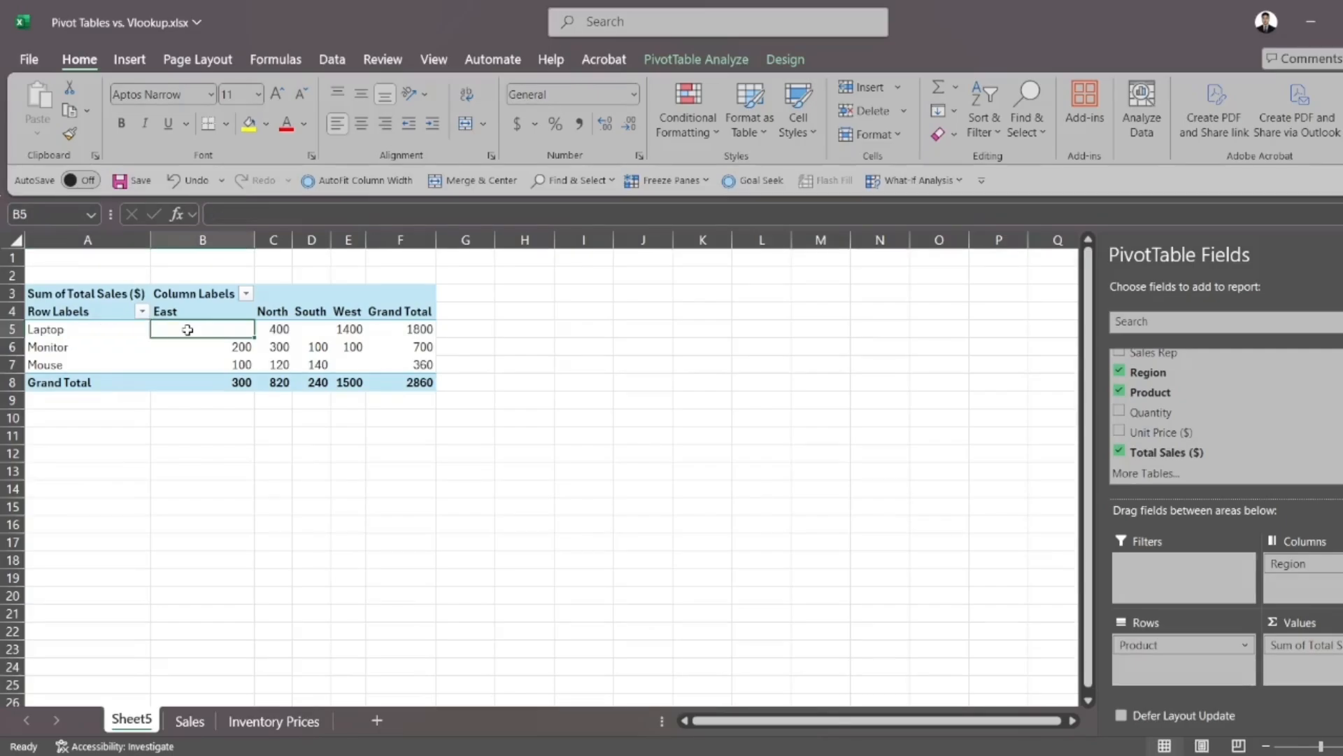
pyautogui.click(273, 328)
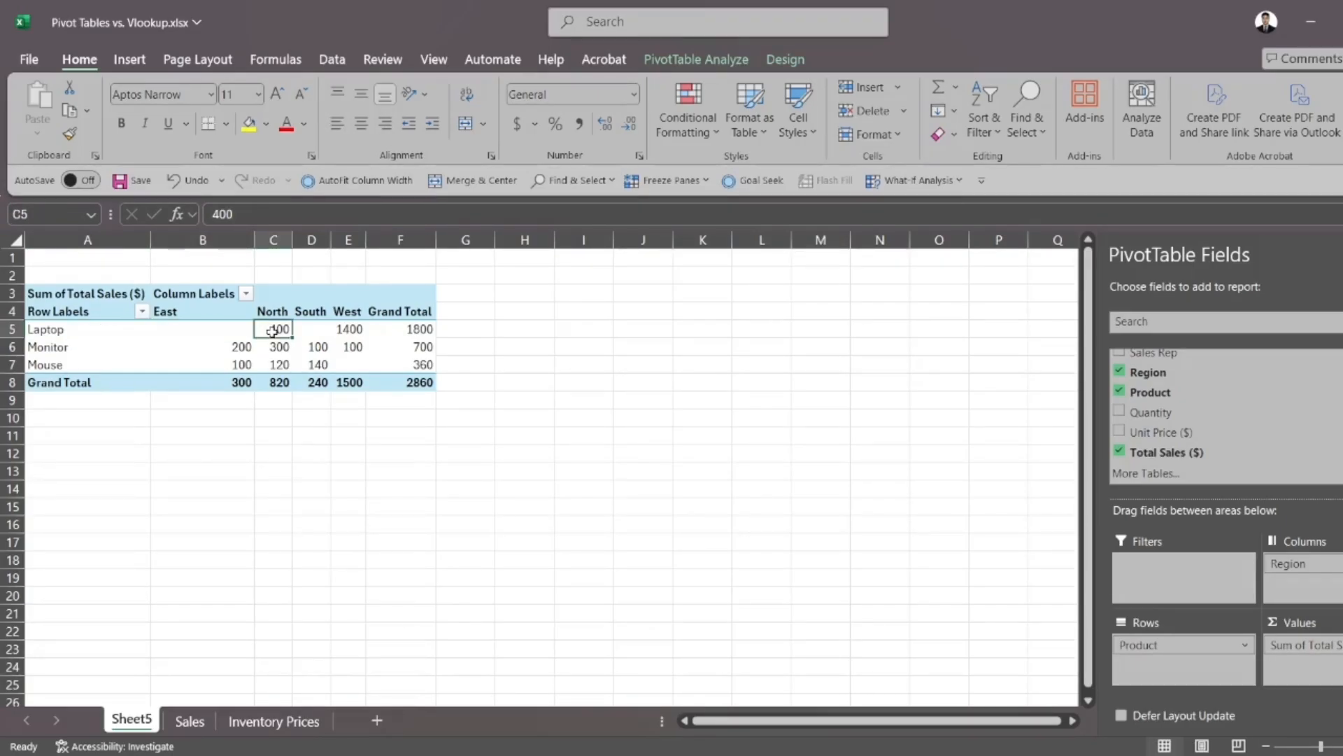
pyautogui.moveTo(598, 367)
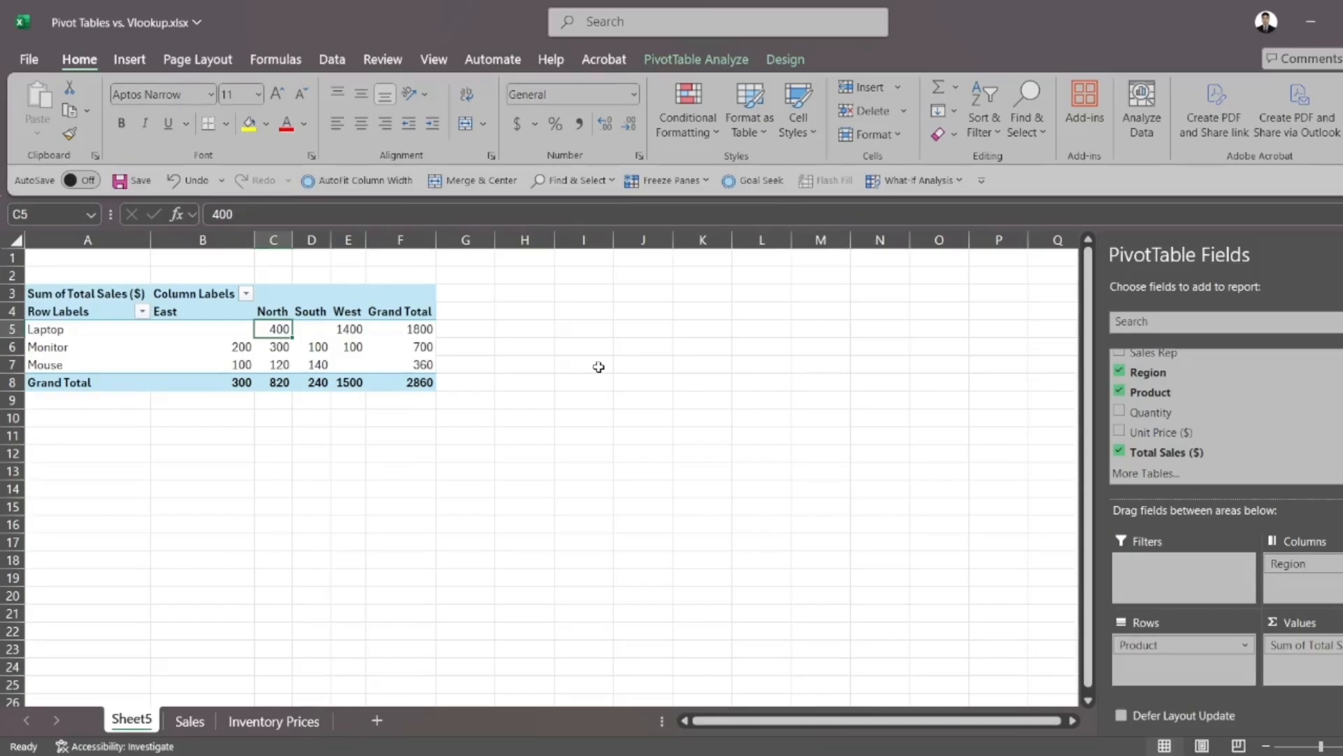
pyautogui.click(310, 328)
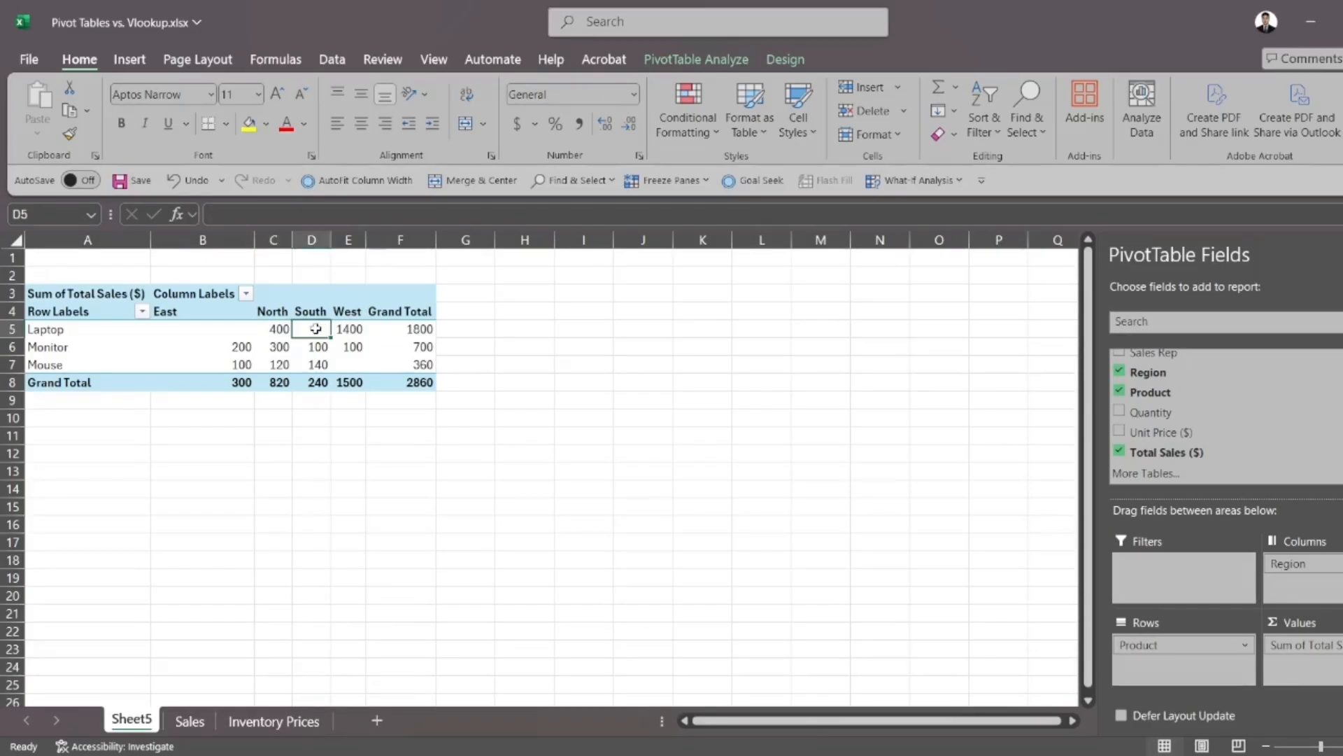
pyautogui.click(348, 329)
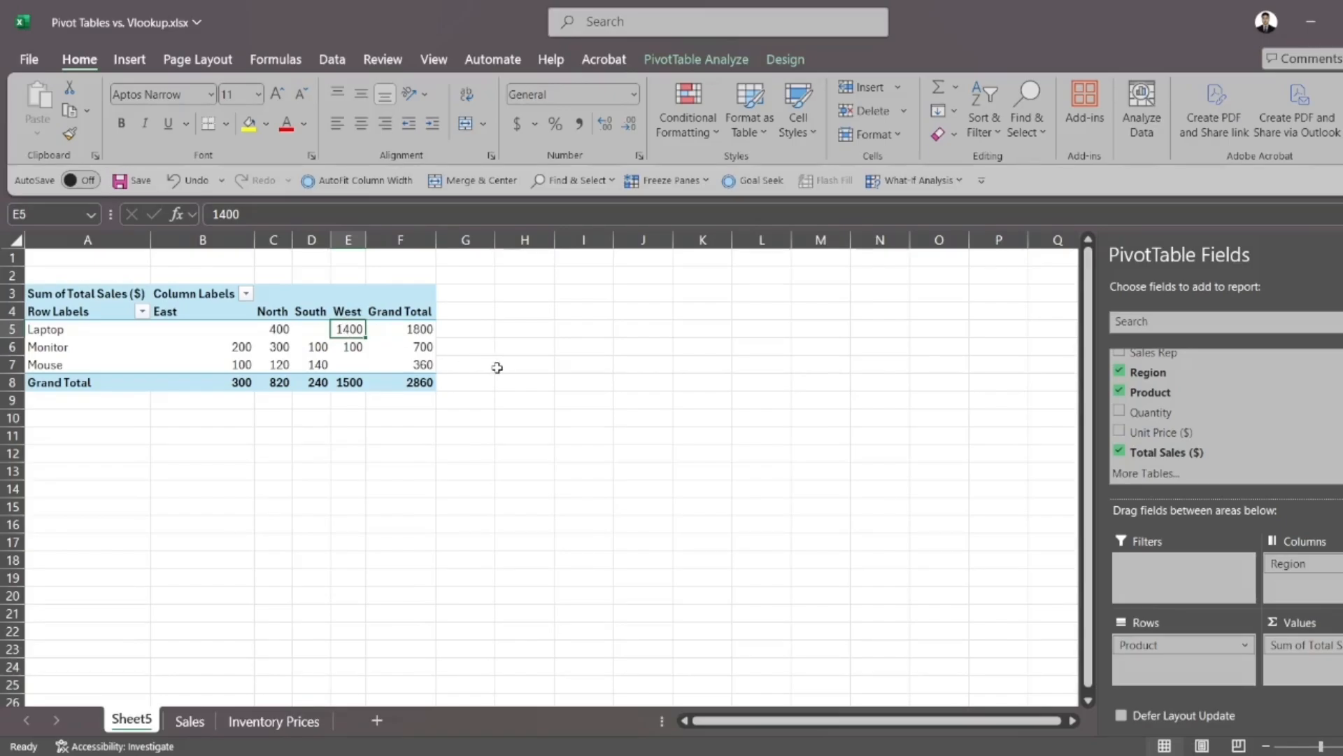
pyautogui.click(523, 363)
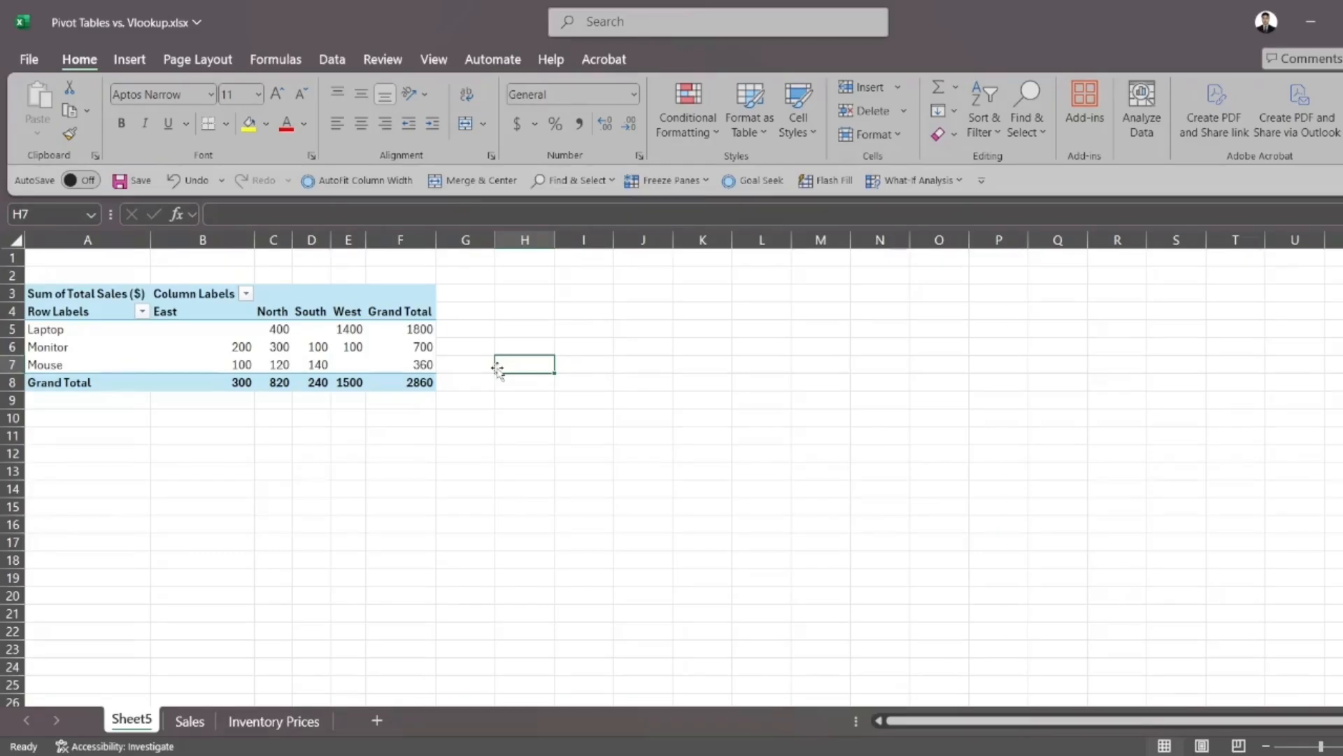
pyautogui.moveTo(718, 739)
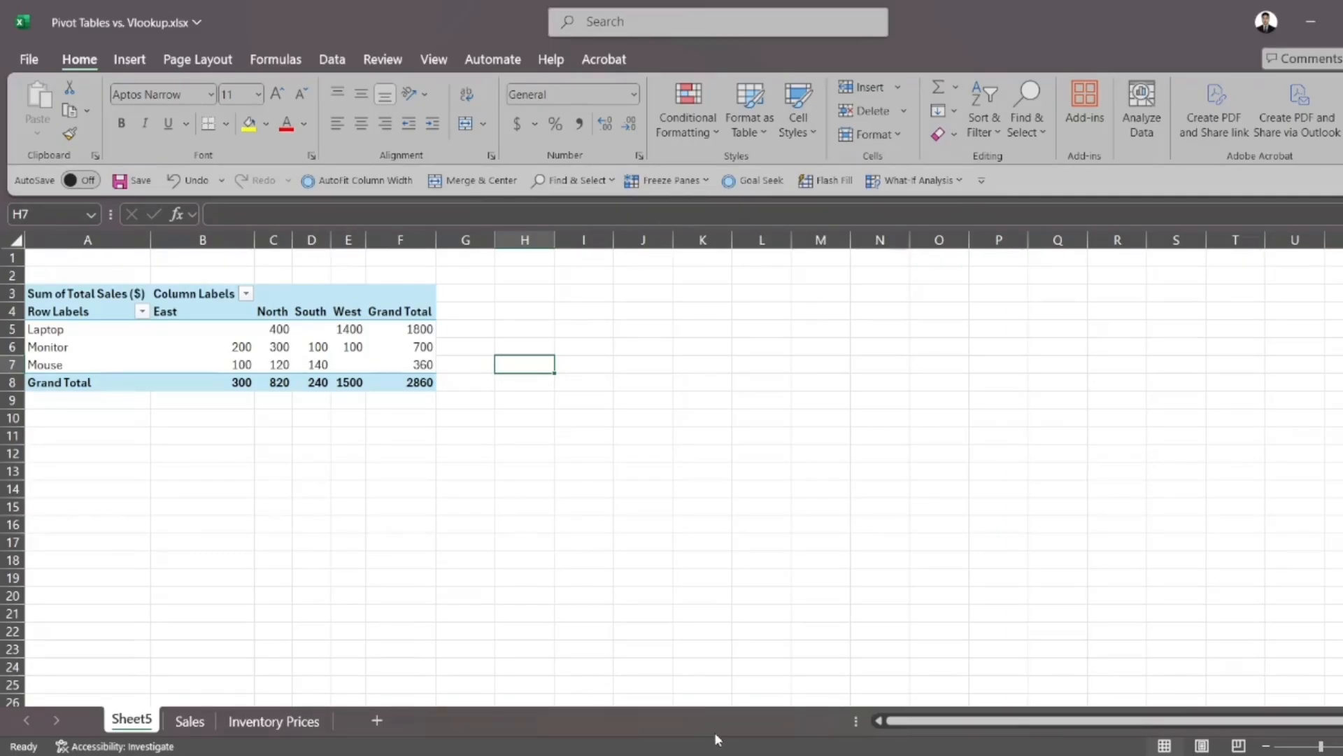